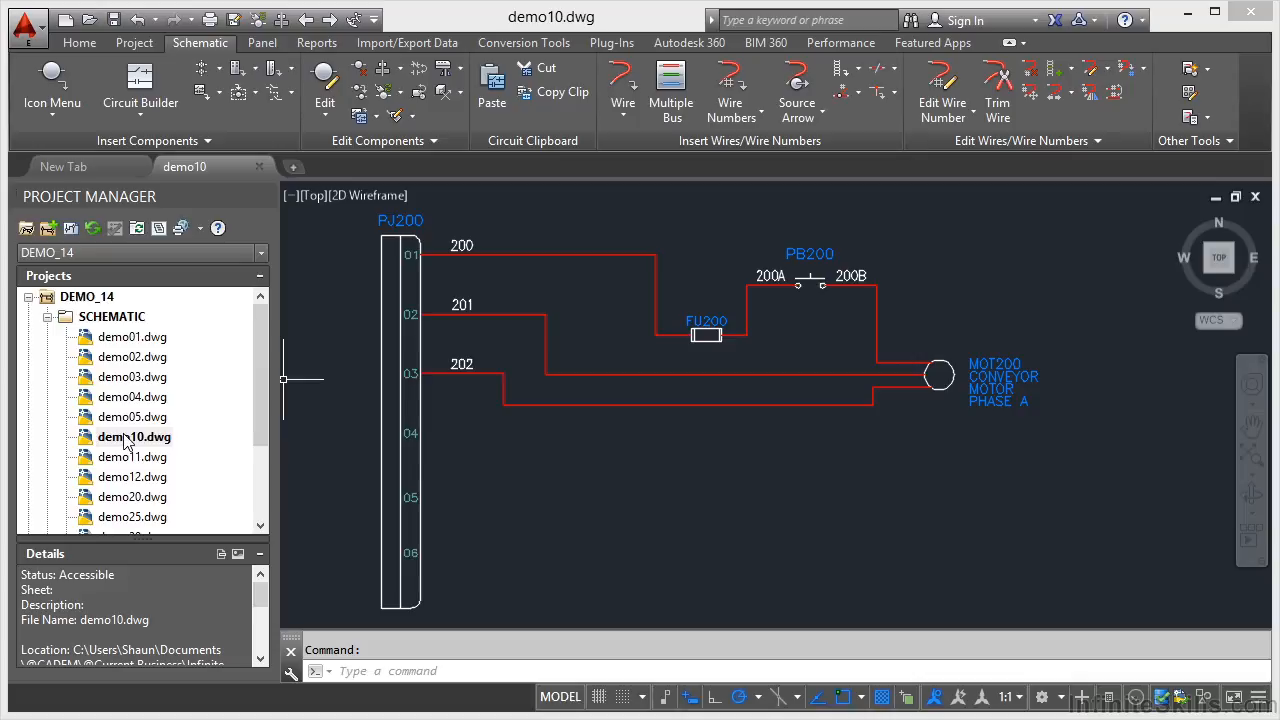
pyautogui.moveTo(576, 504)
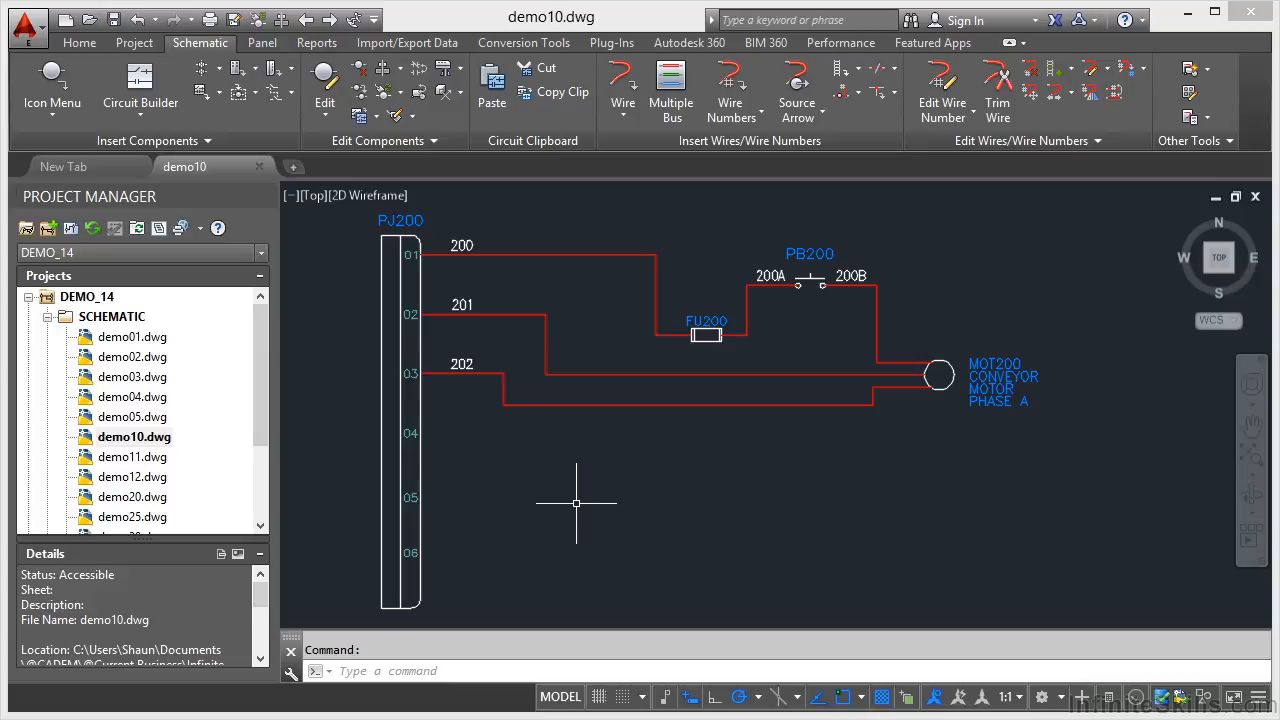
# - Start the Icon Menu Wizard and choose the default JIC schematic menu file ACE_JIC_MENU.DAT
pyautogui.click(460, 364)
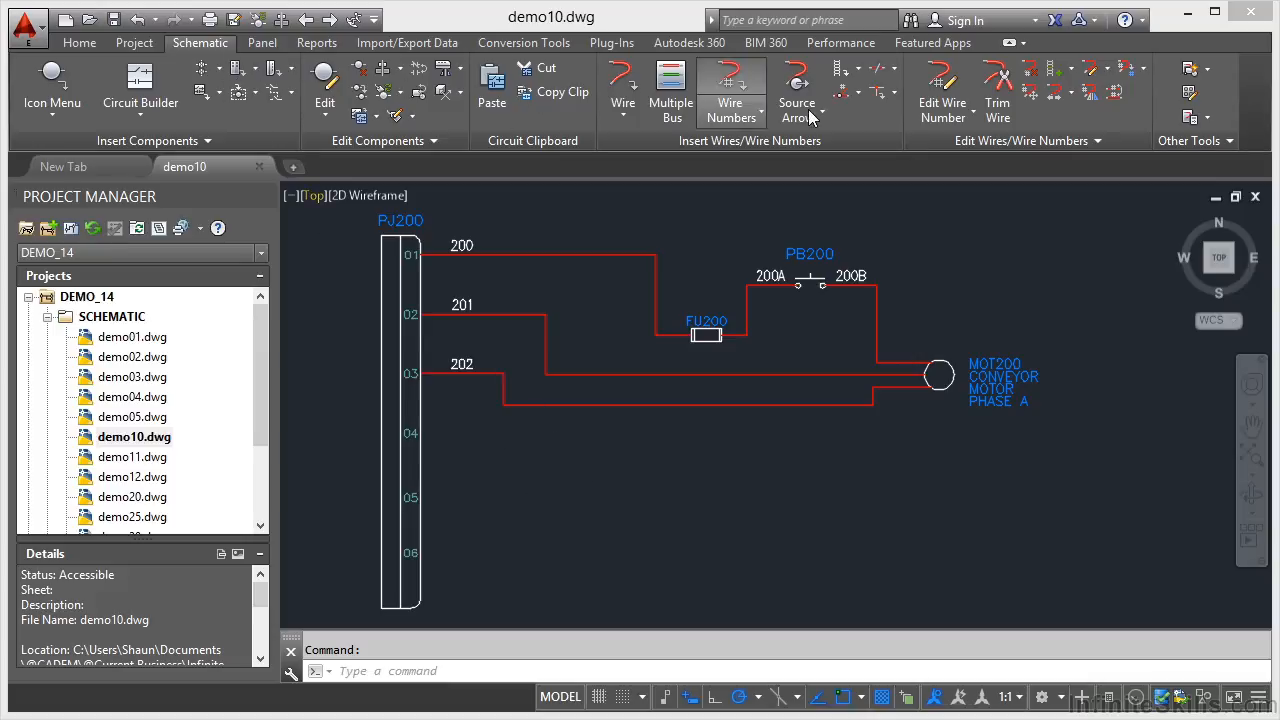
pyautogui.moveTo(1196, 140)
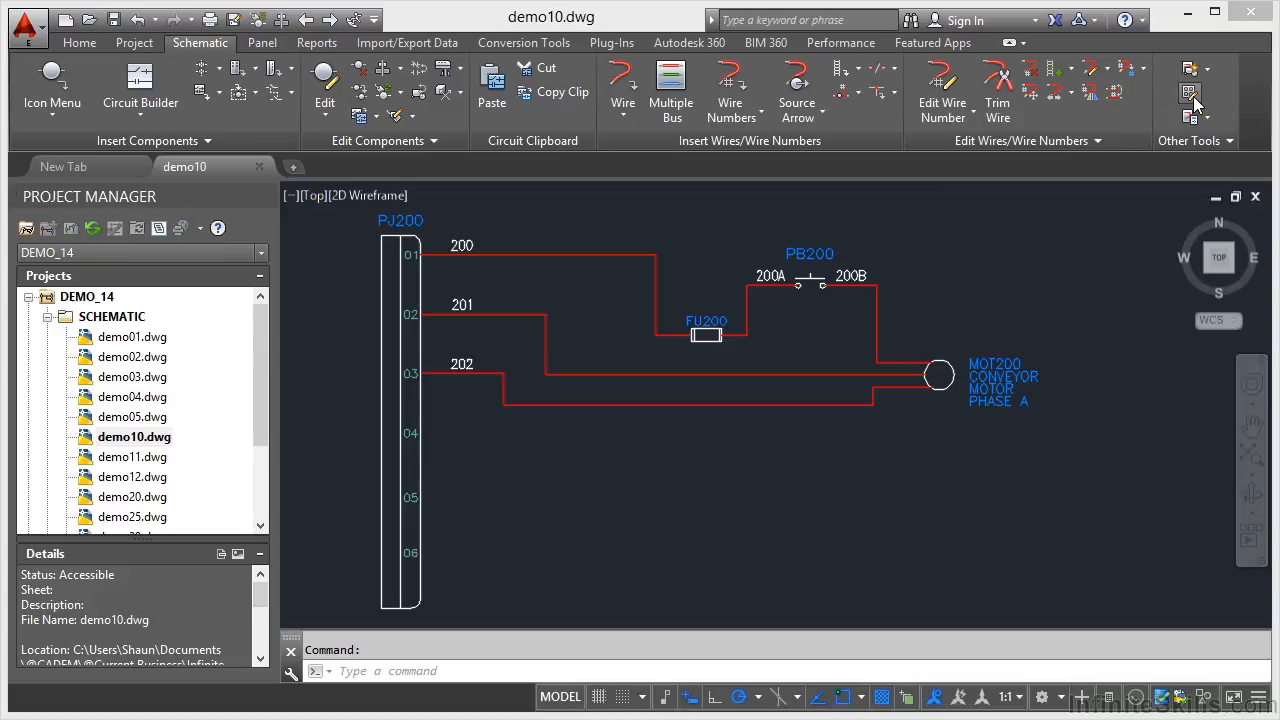
pyautogui.click(52, 82)
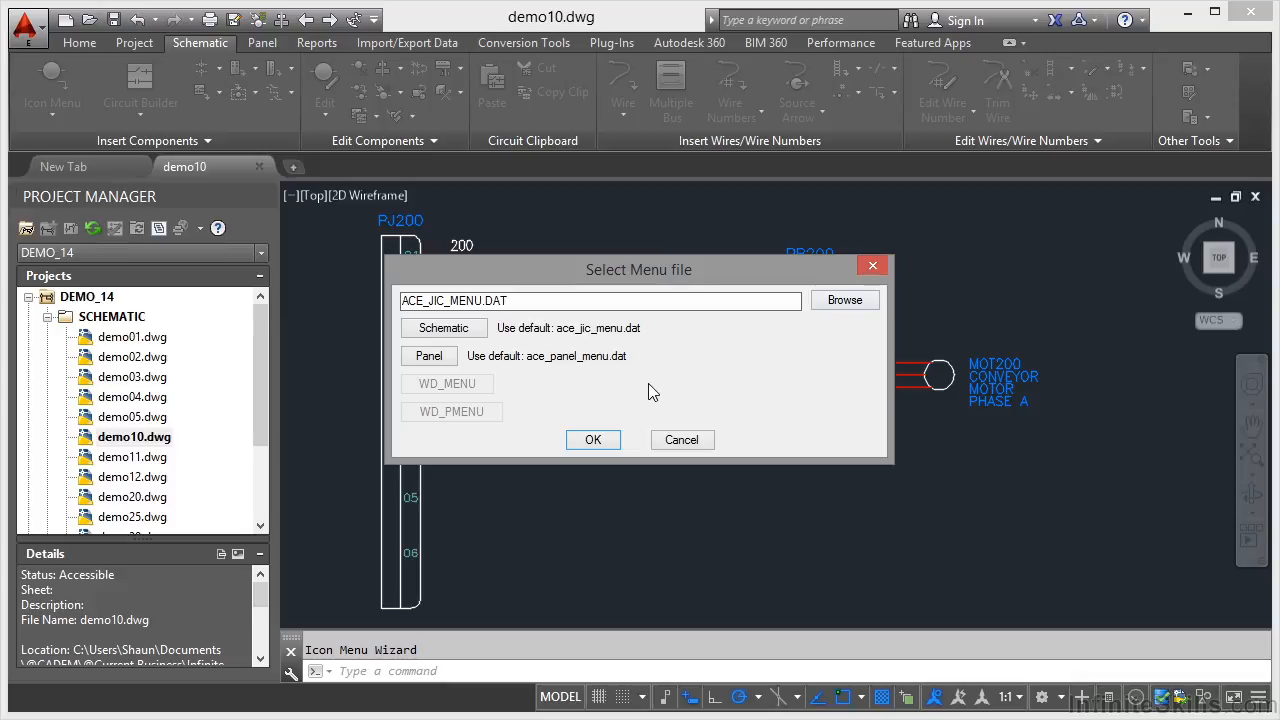
pyautogui.moveTo(644, 392)
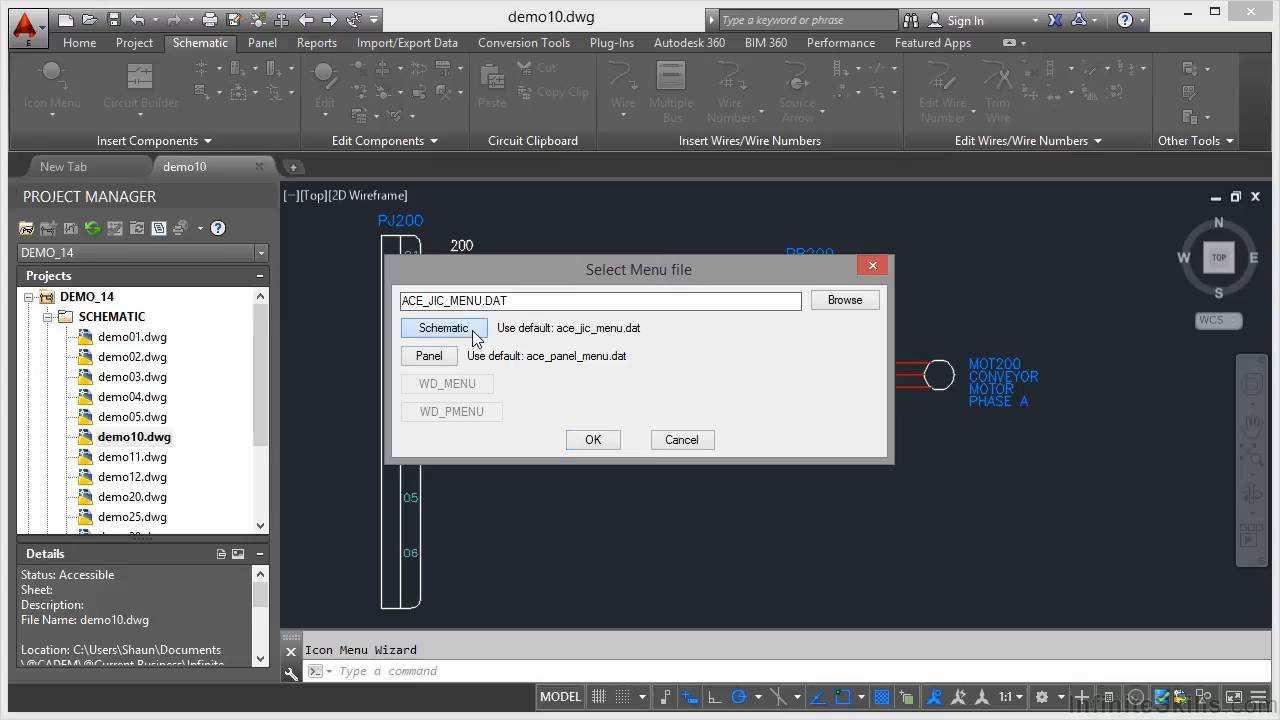
pyautogui.moveTo(444, 356)
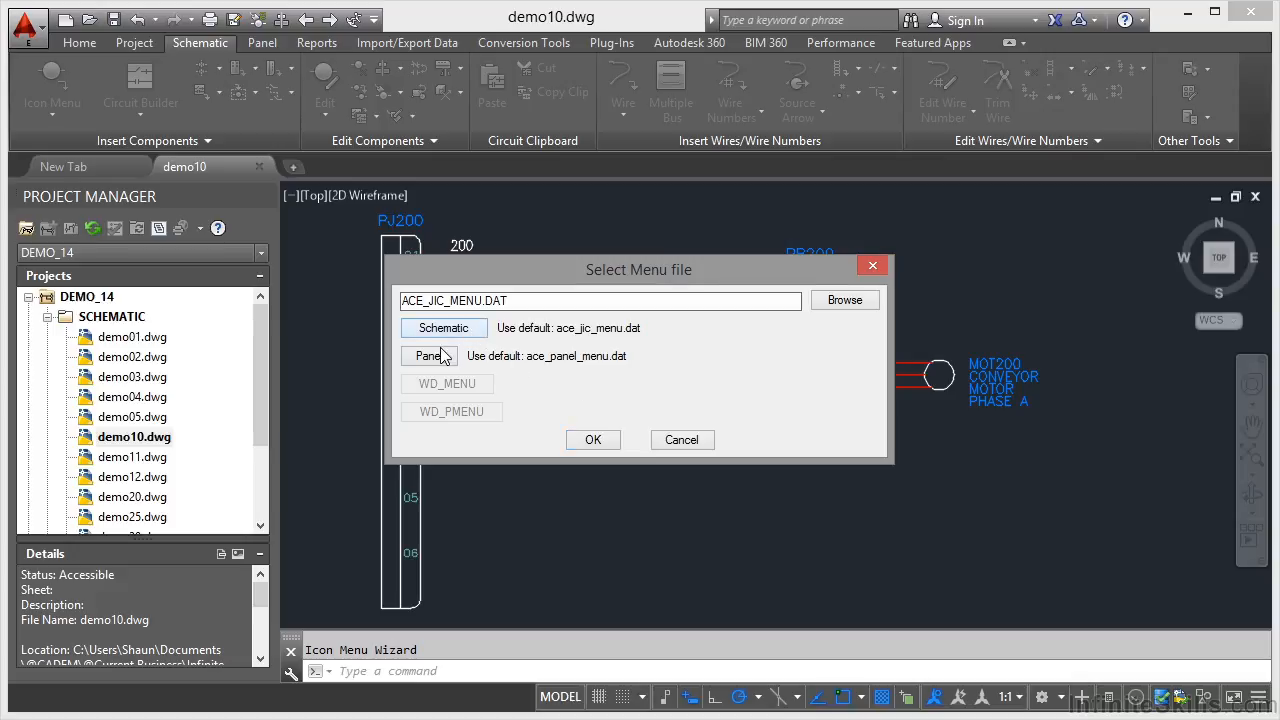
pyautogui.click(428, 356)
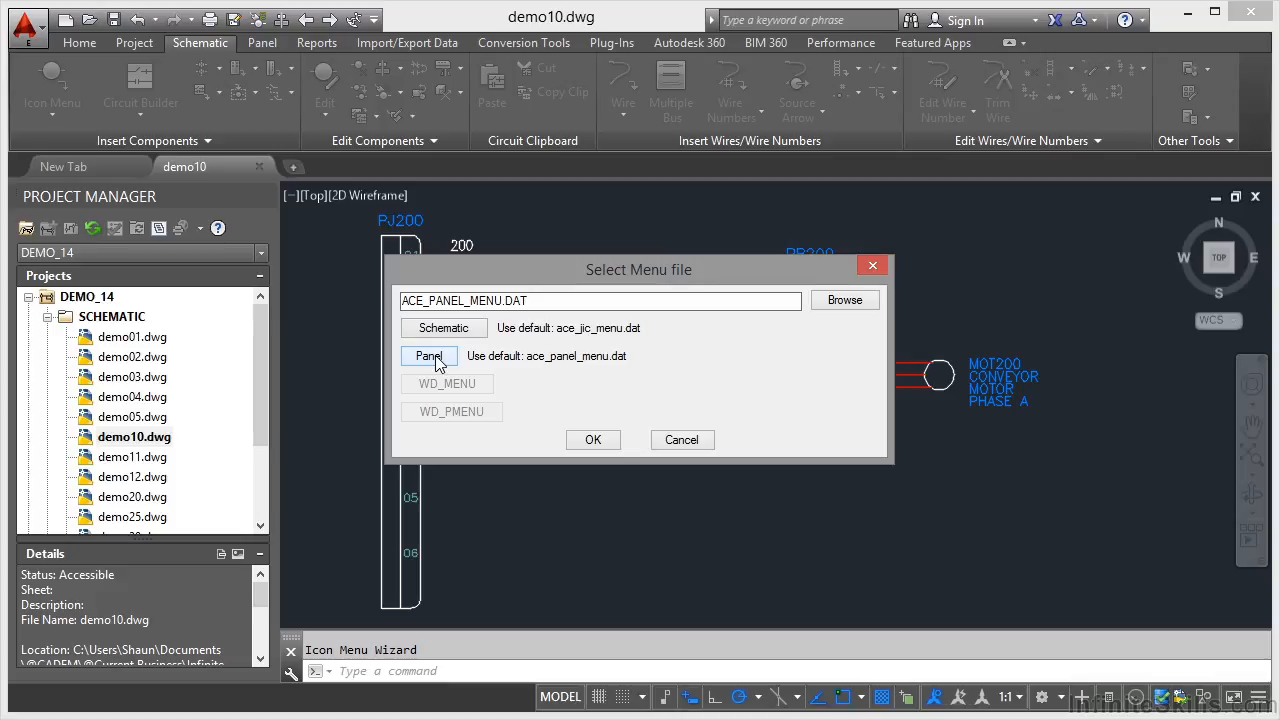
pyautogui.click(444, 328)
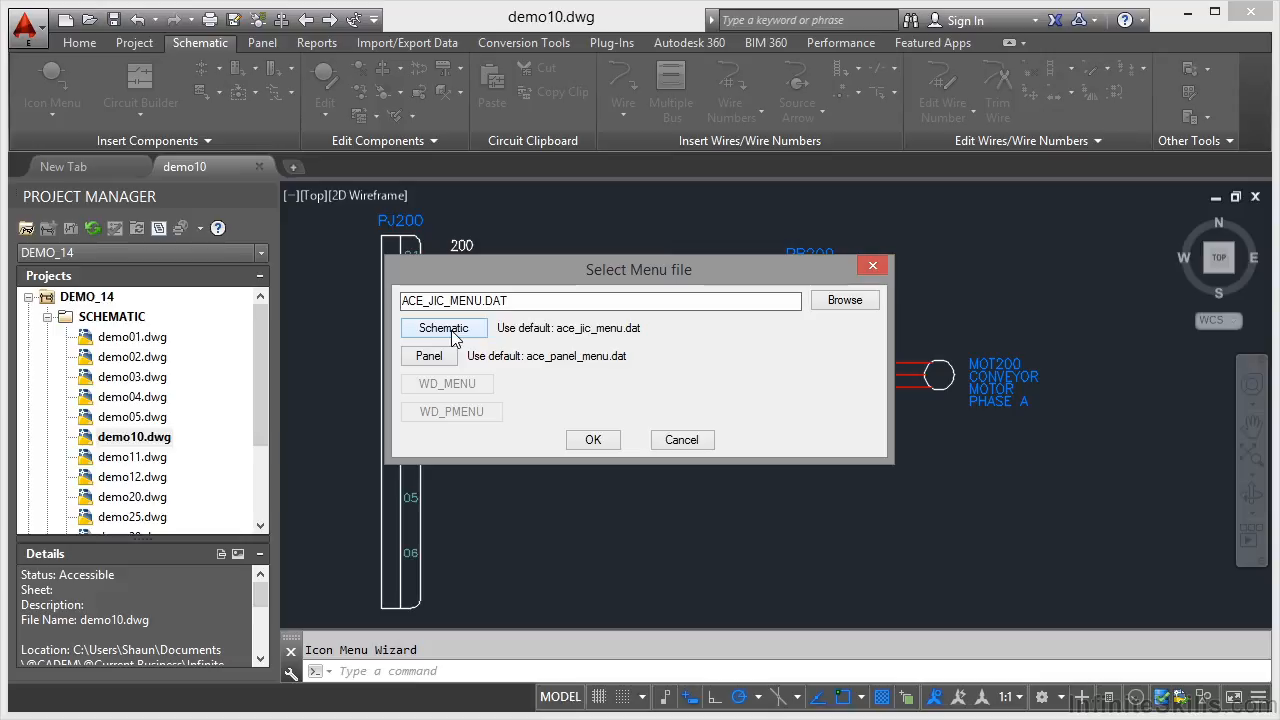
pyautogui.moveTo(504, 324)
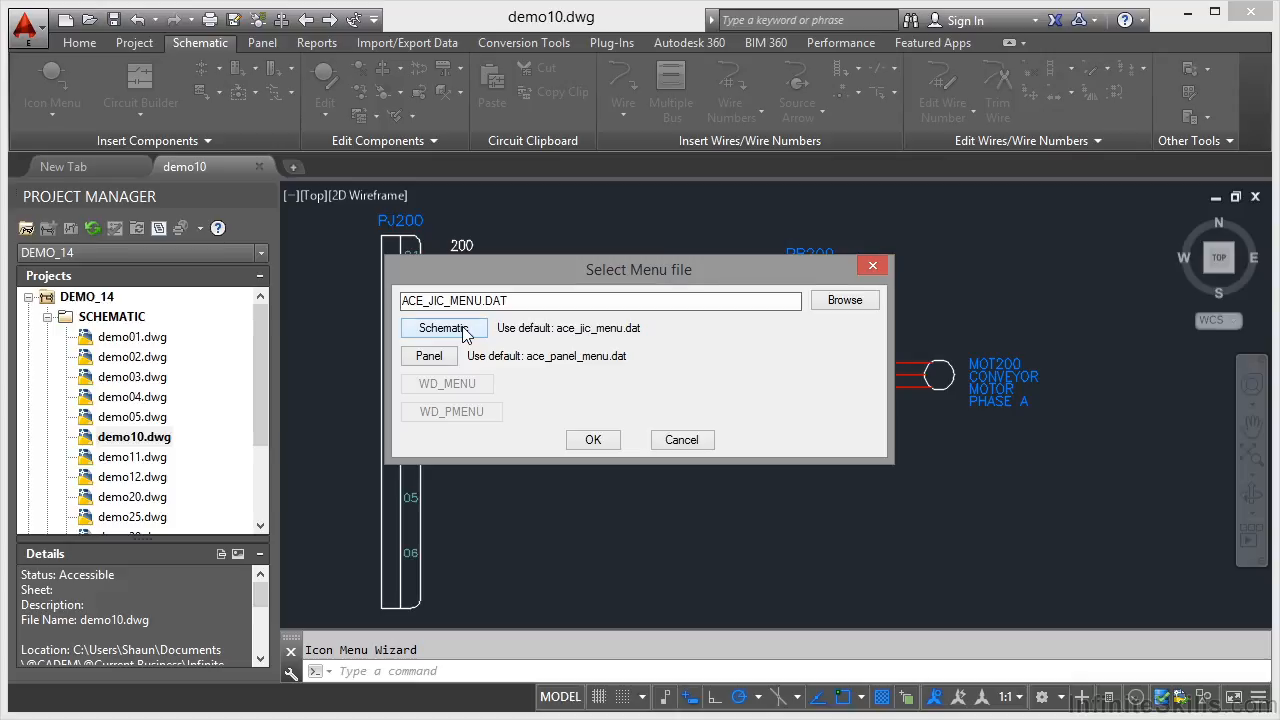
# - Confirm ACE_JIC_MENU.DAT and show the Add options in the Icon Menu Wizard
pyautogui.click(592, 440)
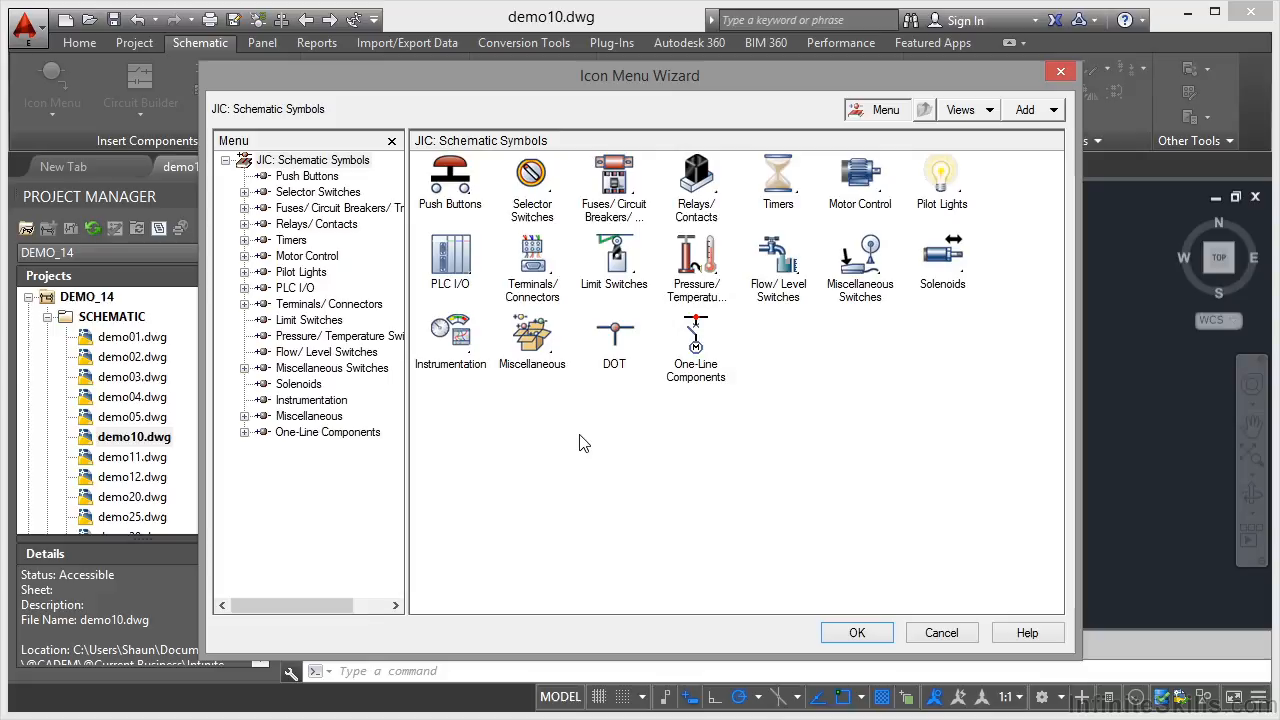
pyautogui.moveTo(964, 176)
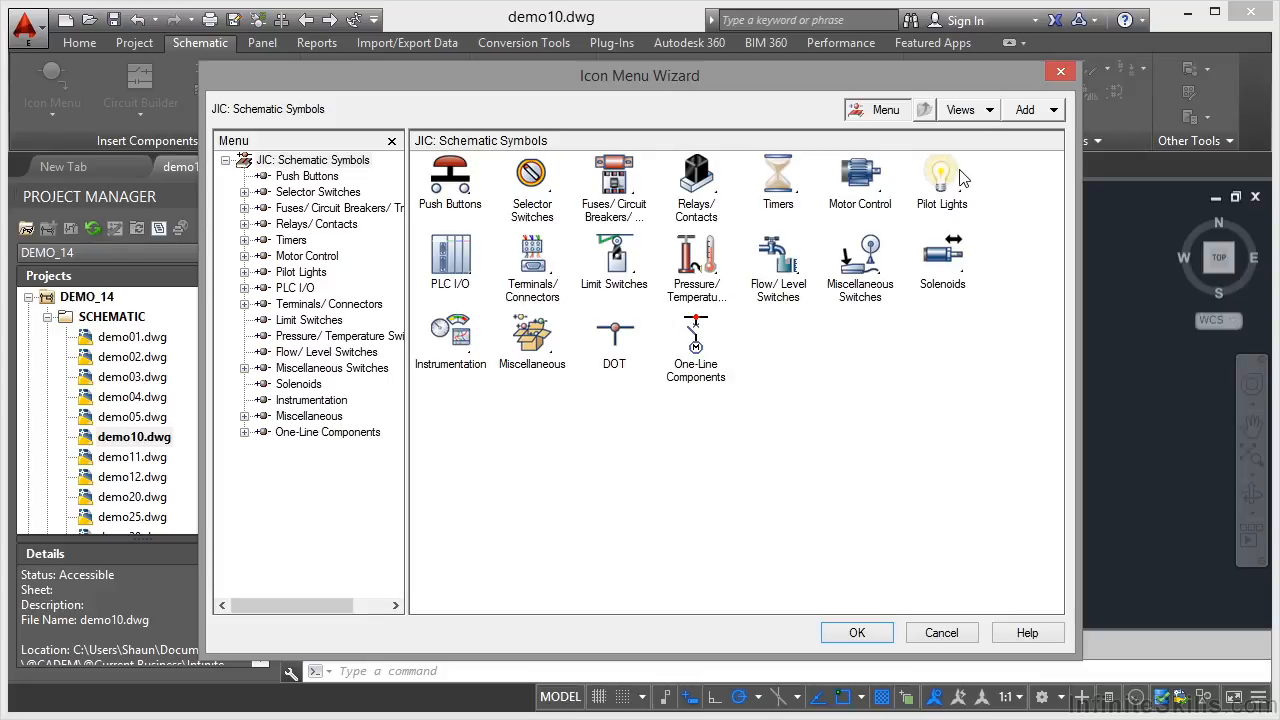
pyautogui.click(1028, 108)
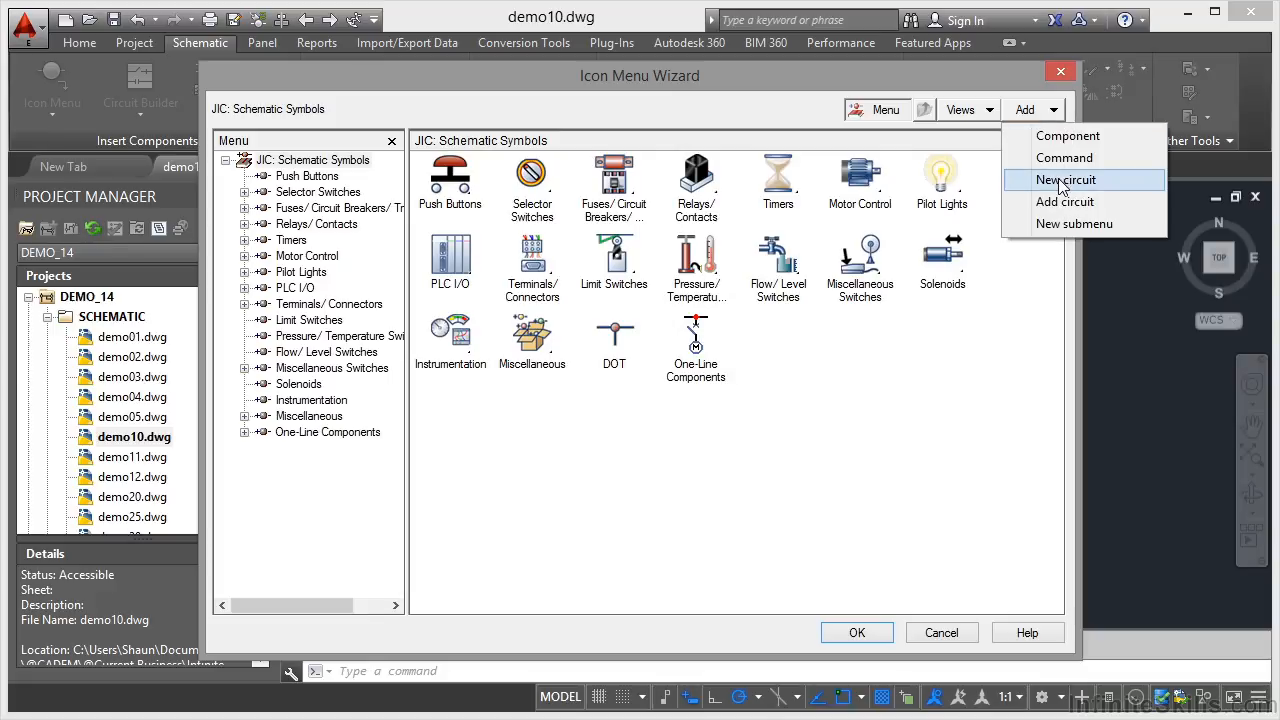
# - Create a new circuit icon named CIRCUIT_14_01 using the active demo10 drawing as preview image
pyautogui.click(1064, 180)
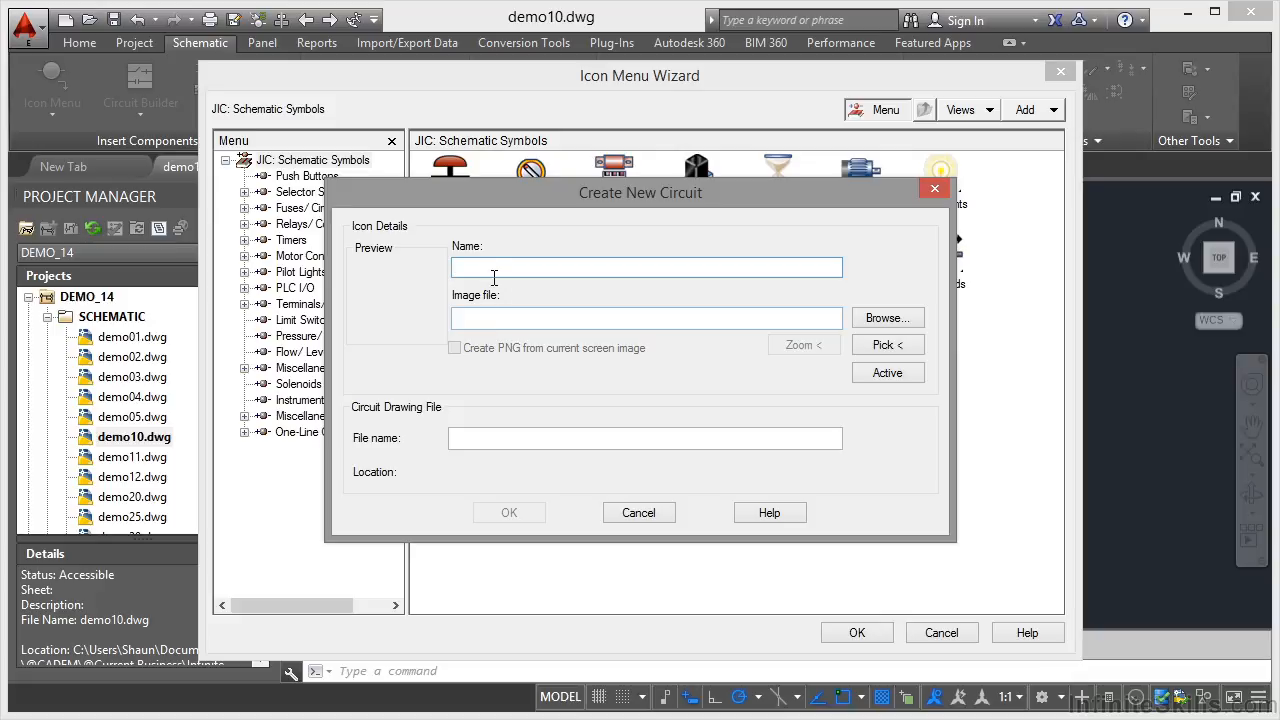
pyautogui.write('CIRCUI')
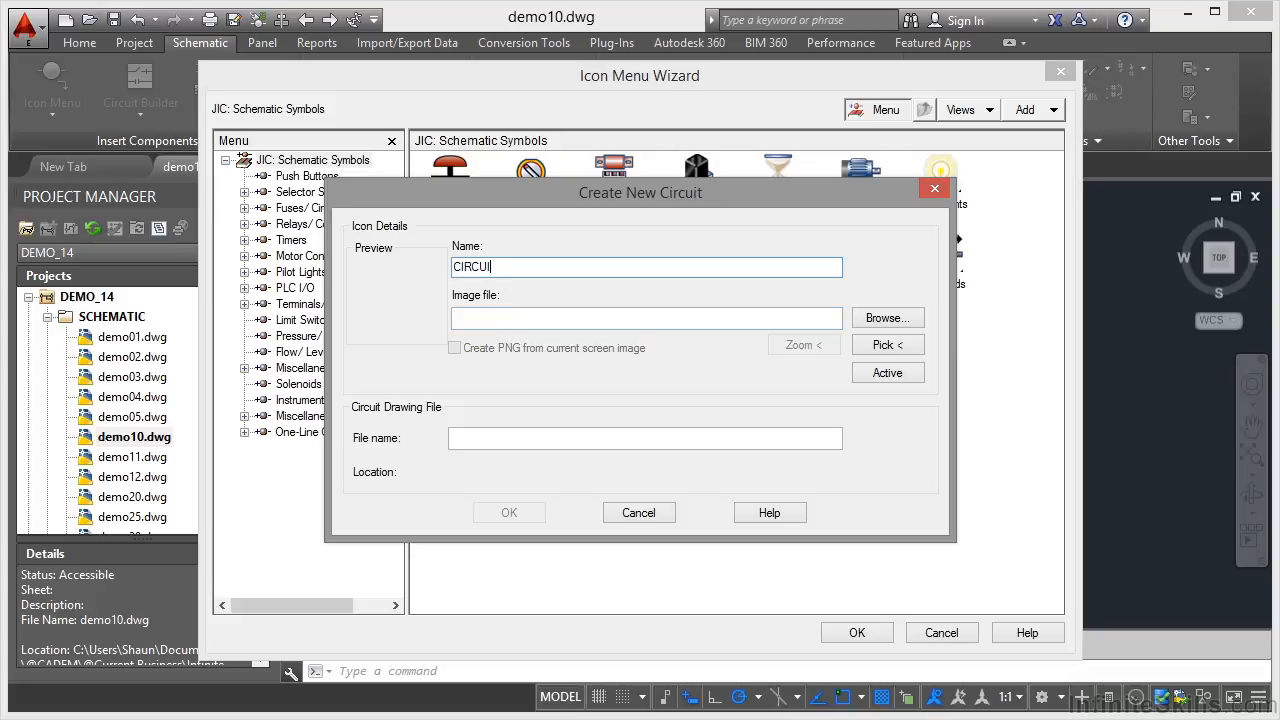
pyautogui.write('T_14_0')
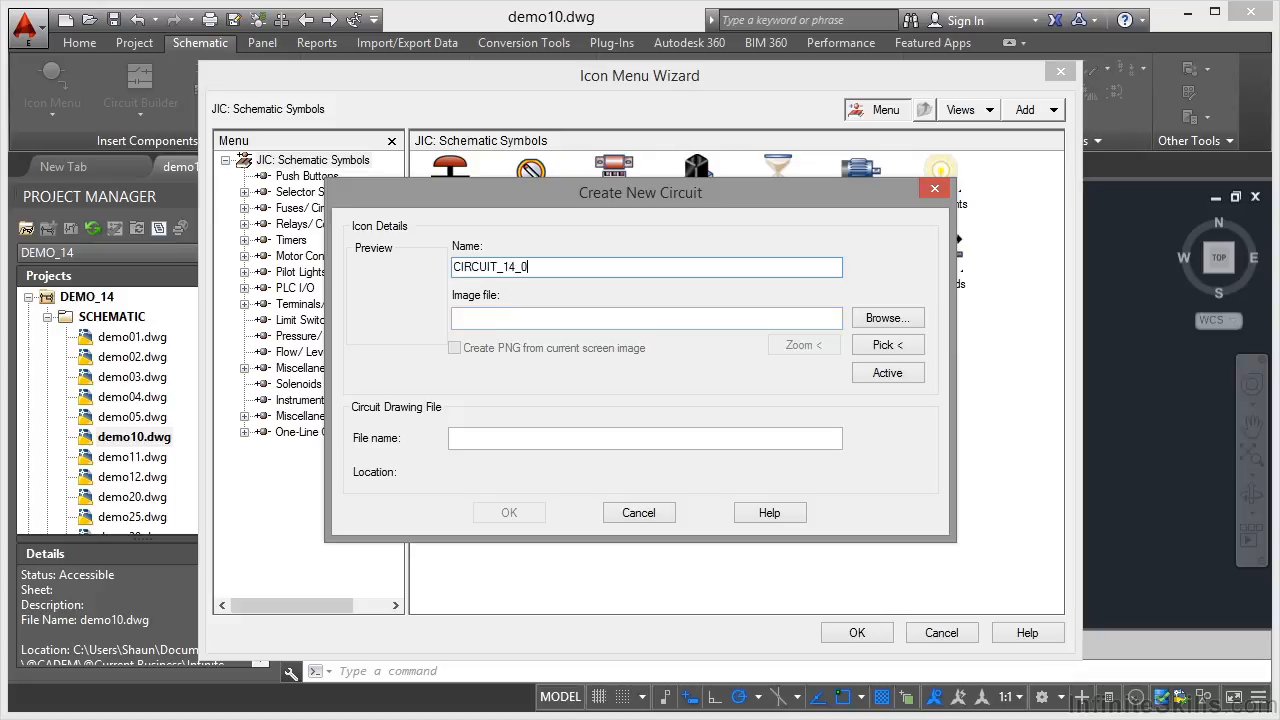
pyautogui.write('1')
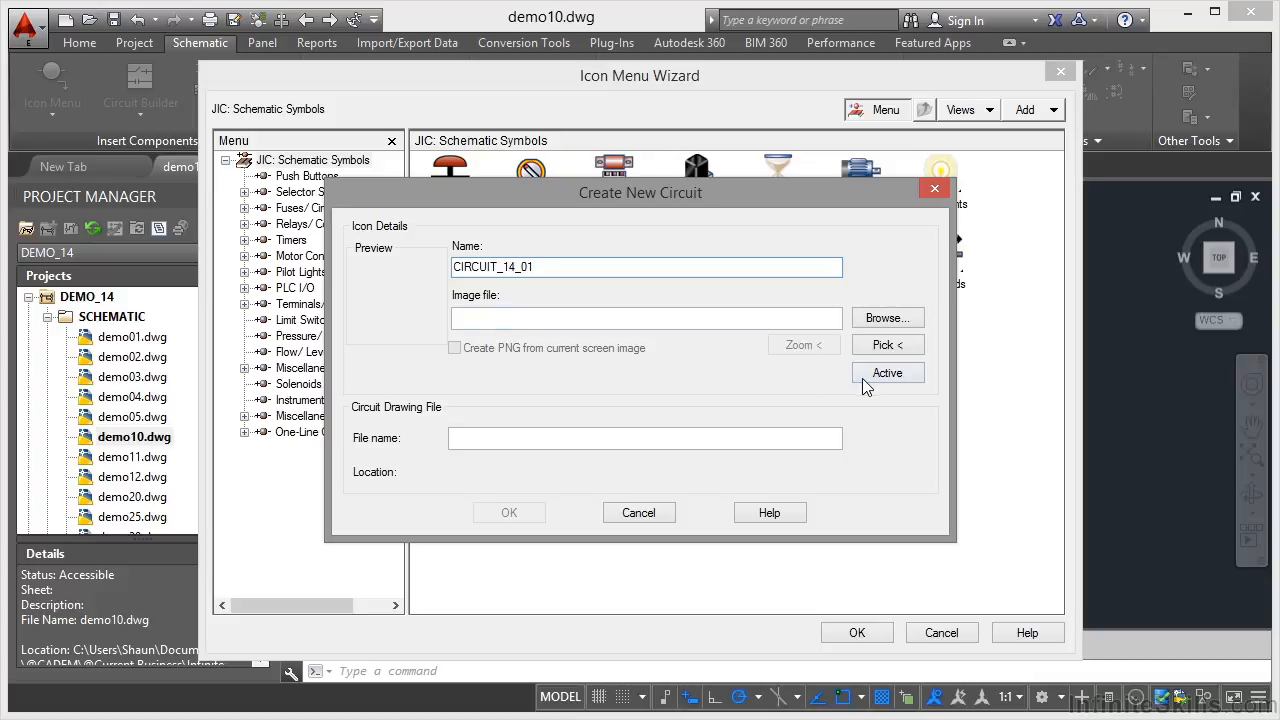
pyautogui.click(888, 372)
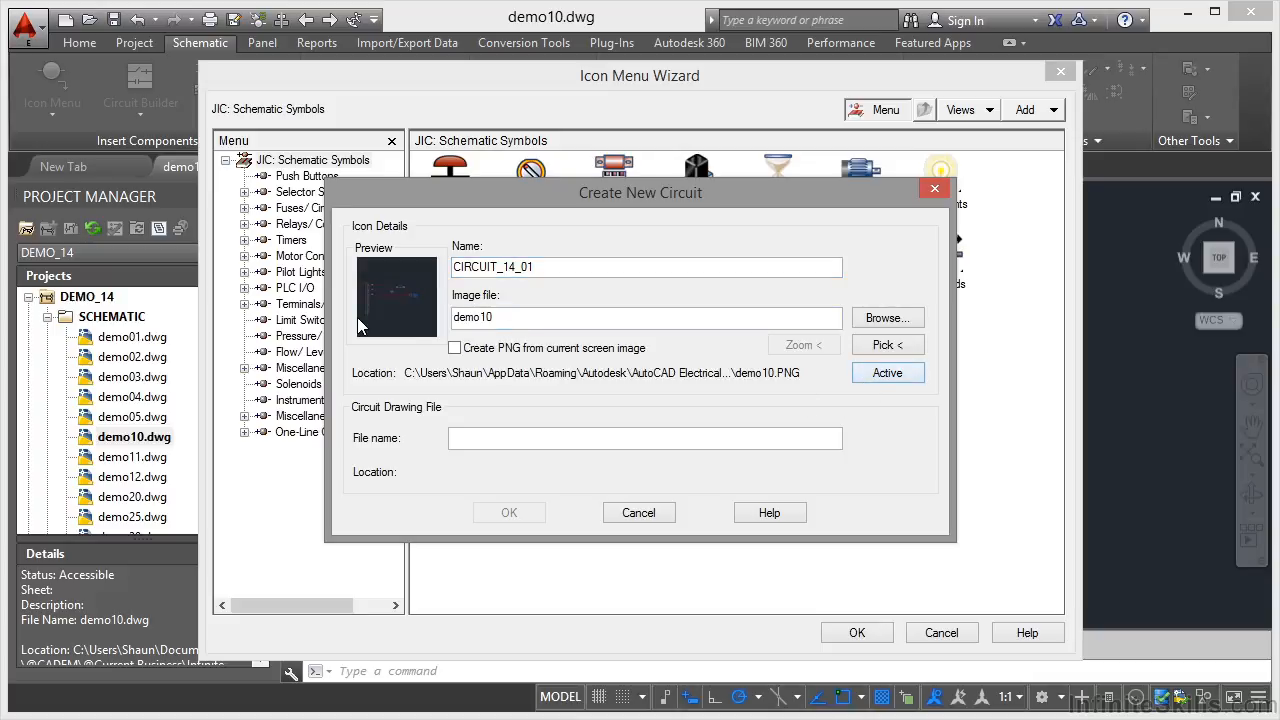
pyautogui.moveTo(988, 438)
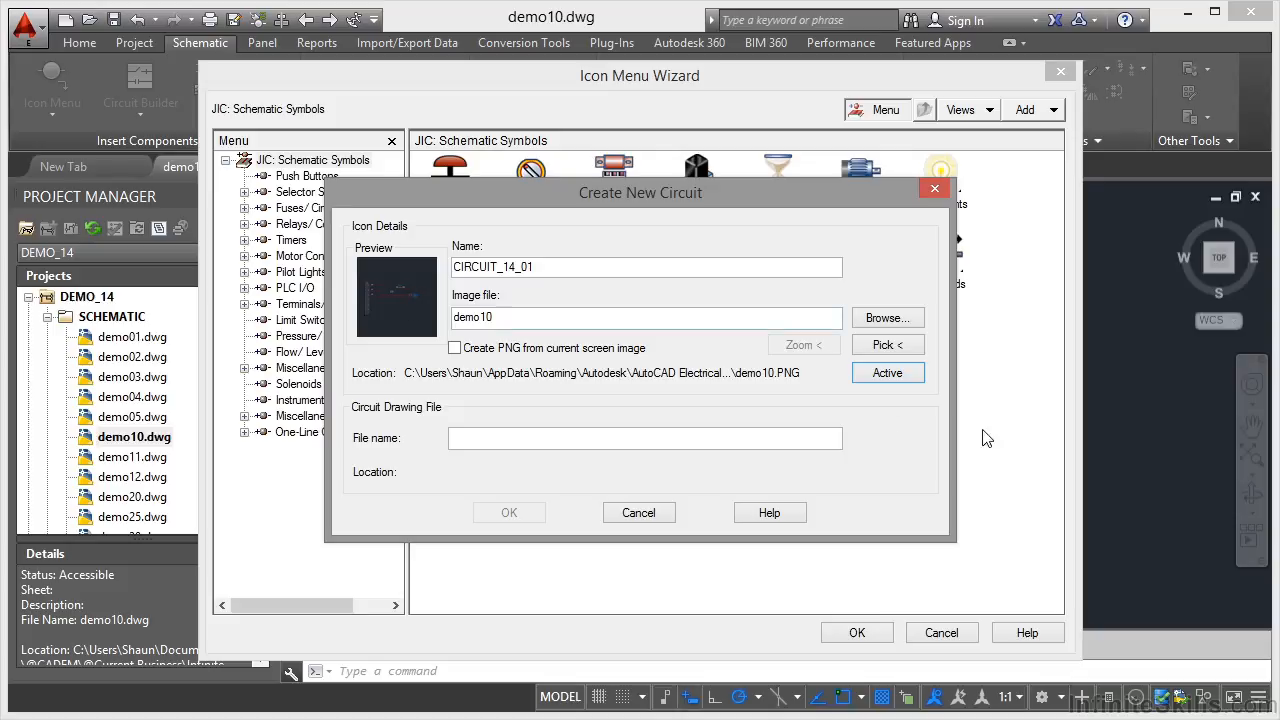
pyautogui.moveTo(1136, 426)
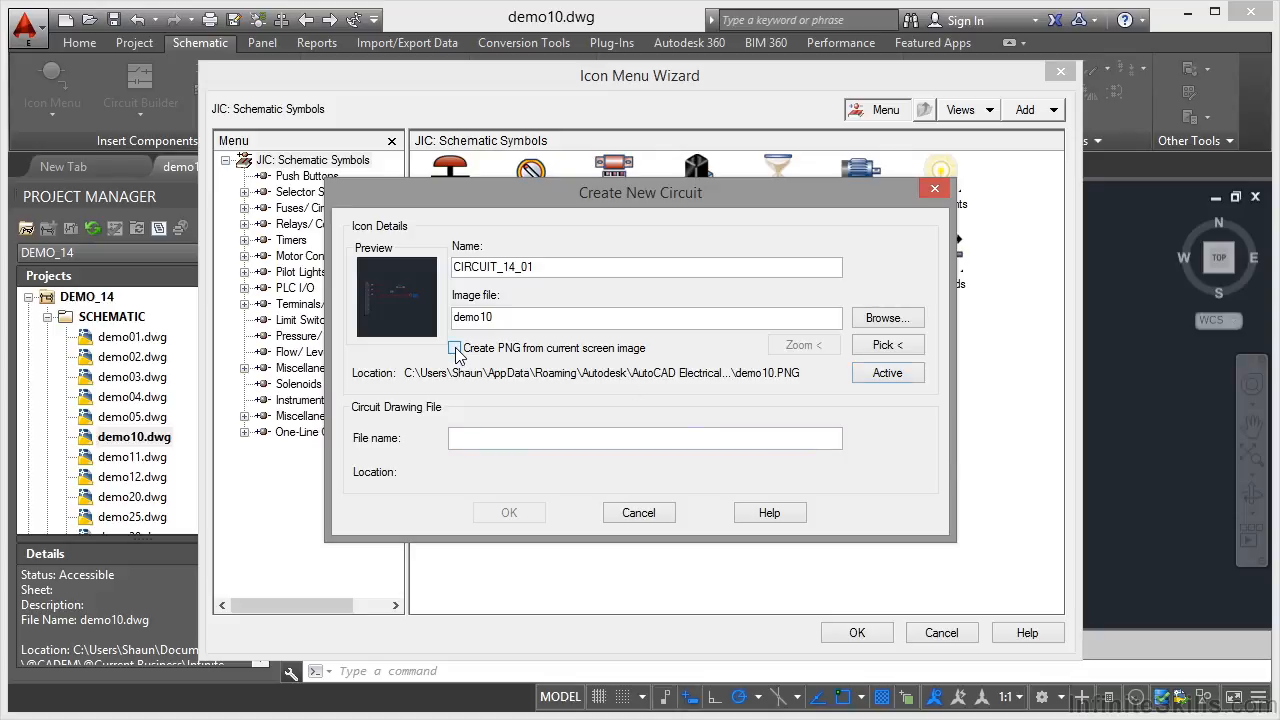
# - Set the PNG image file and circuit drawing file names to CIRCUIT_14_01, created from the current screen image
pyautogui.click(456, 348)
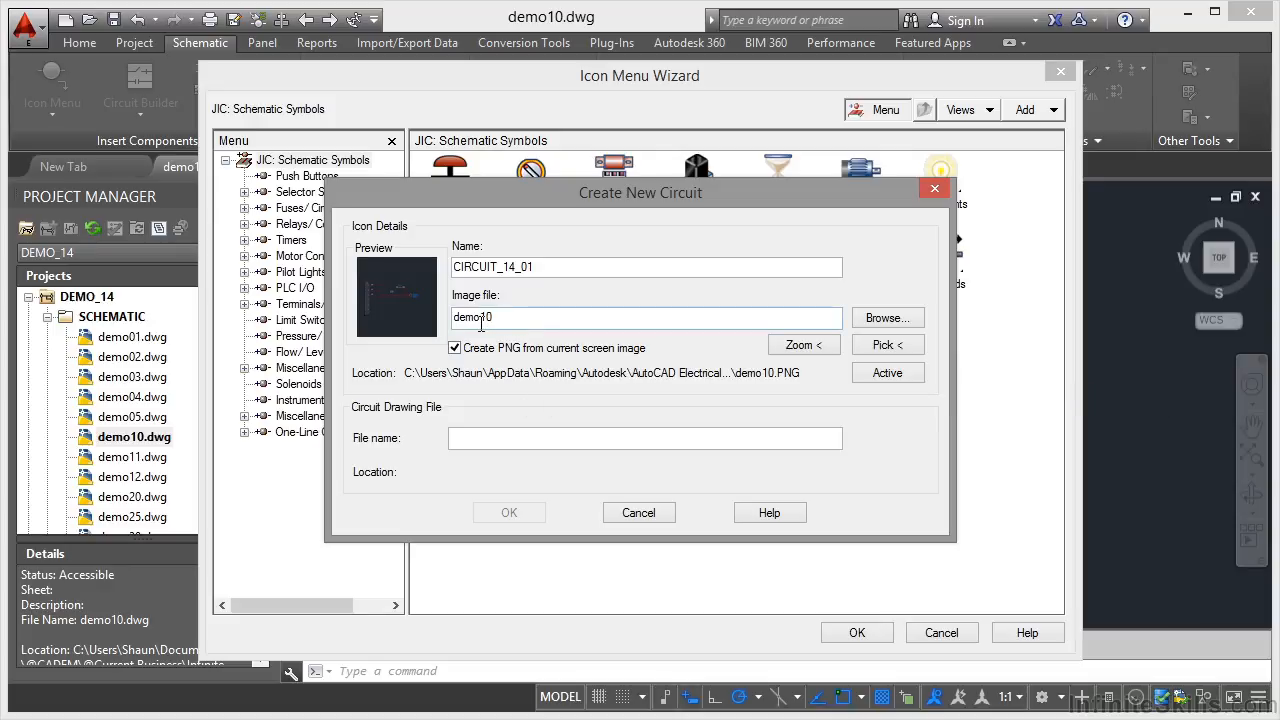
pyautogui.doubleClick(510, 268)
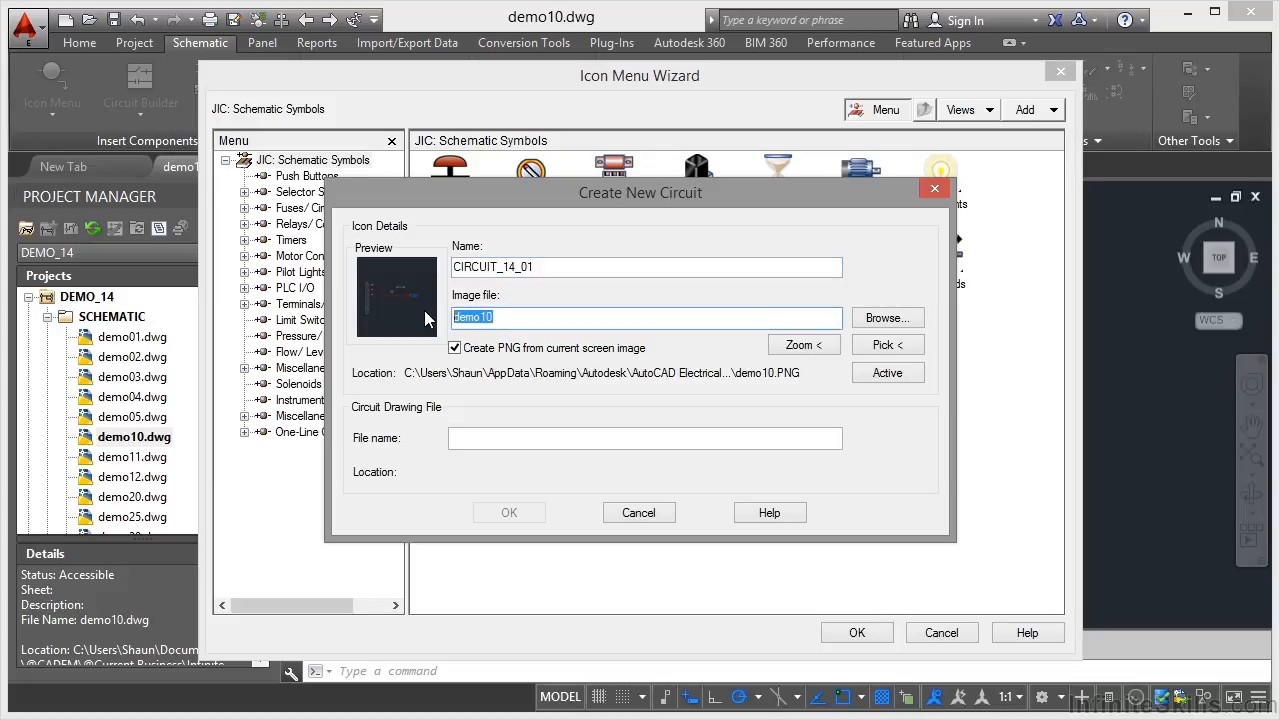
pyautogui.write('CIRCUIT_14_01')
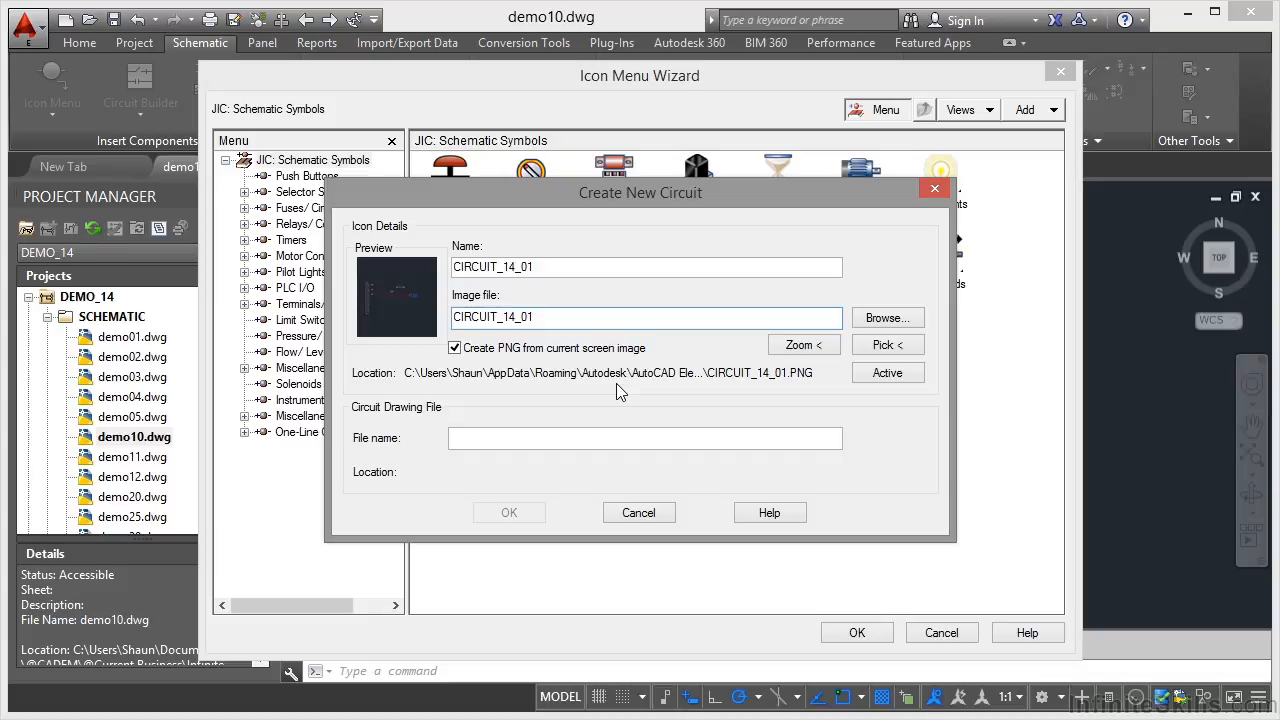
pyautogui.moveTo(378, 412)
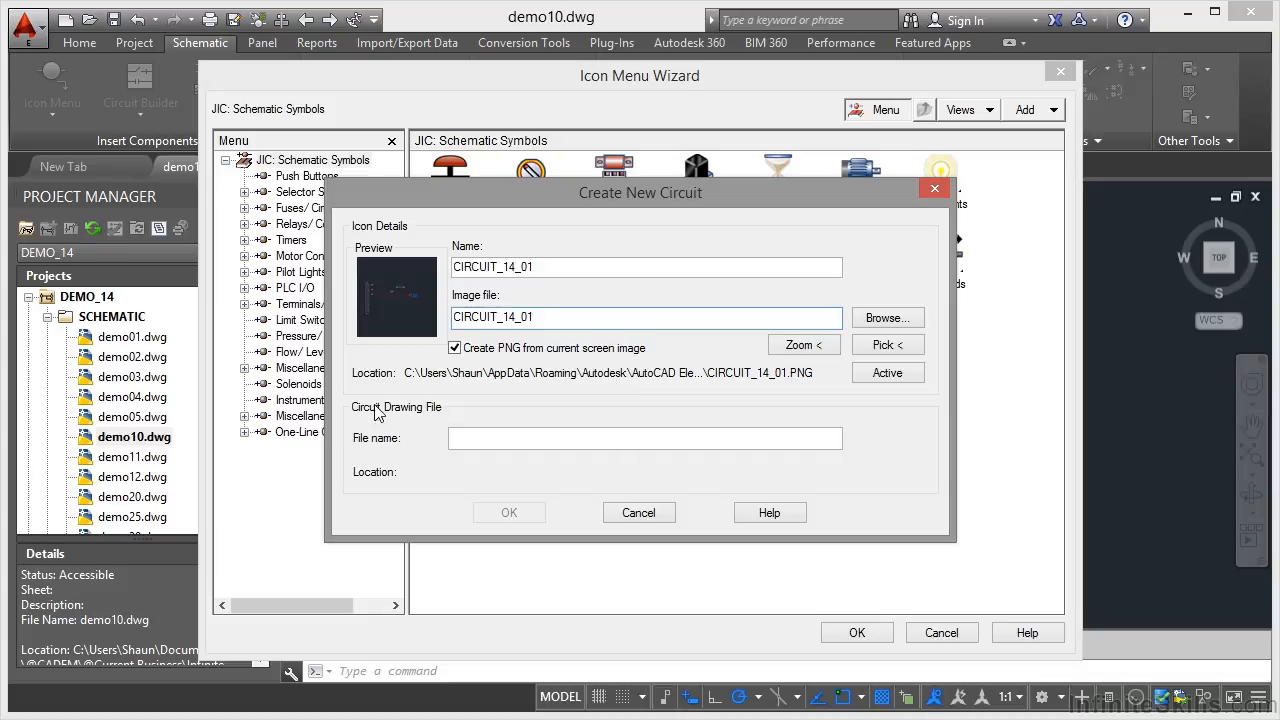
pyautogui.moveTo(390, 442)
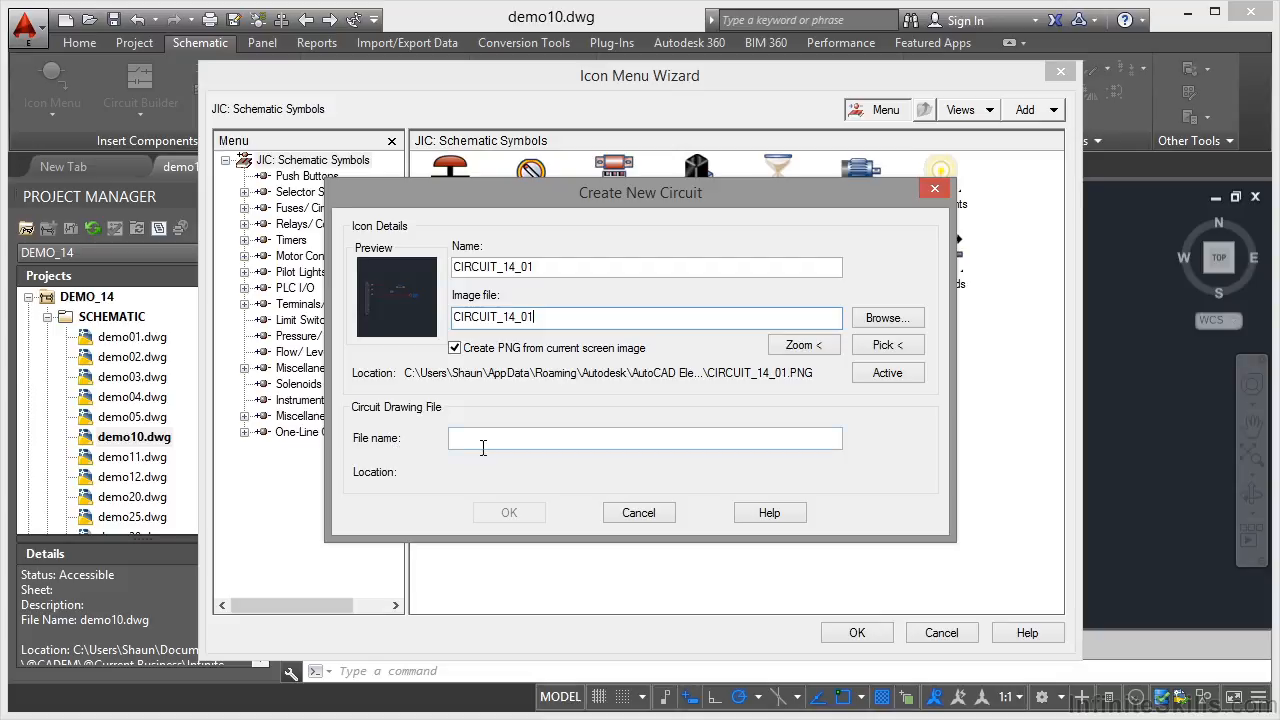
pyautogui.click(644, 438)
pyautogui.write('CIRCUIT_14_01')
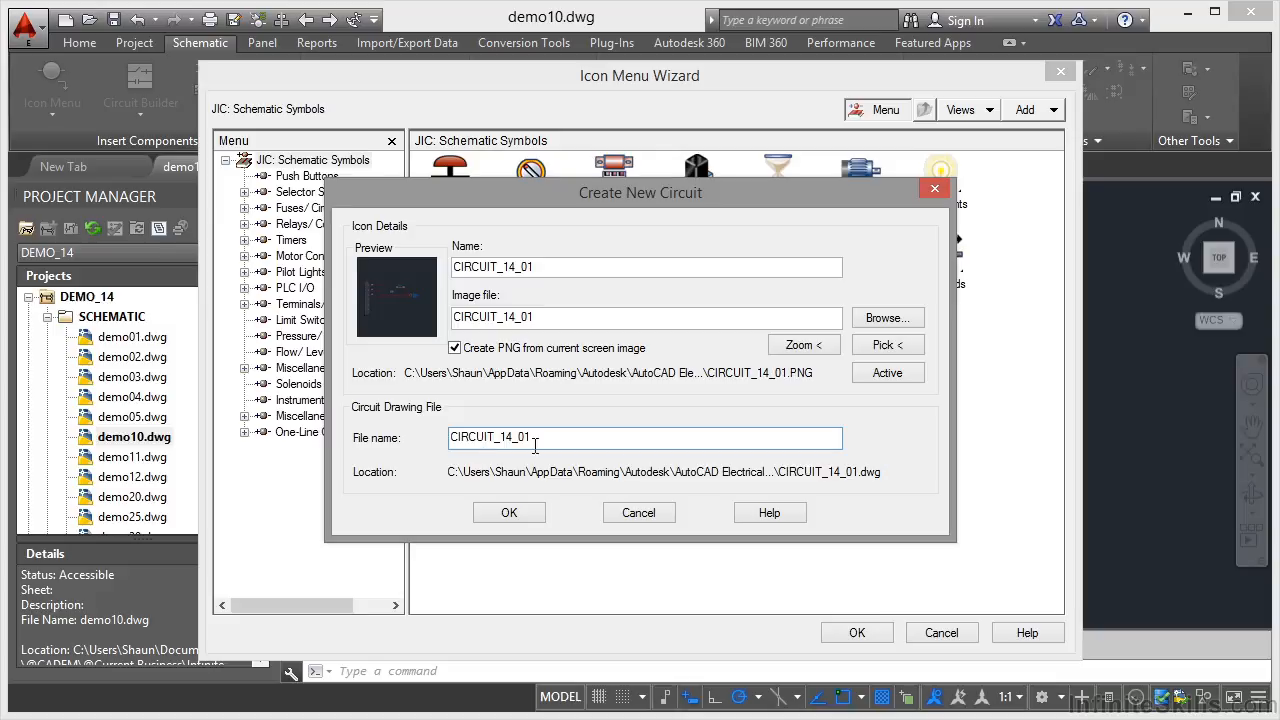
pyautogui.moveTo(876, 490)
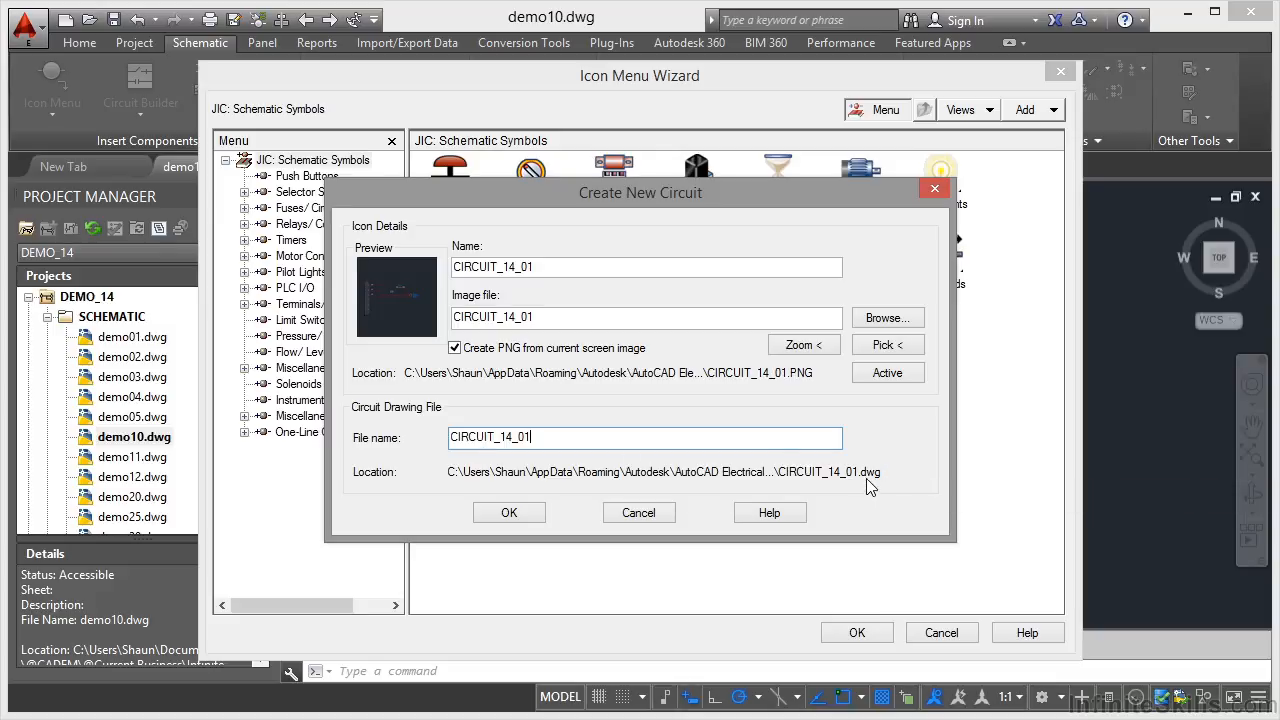
pyautogui.moveTo(642, 424)
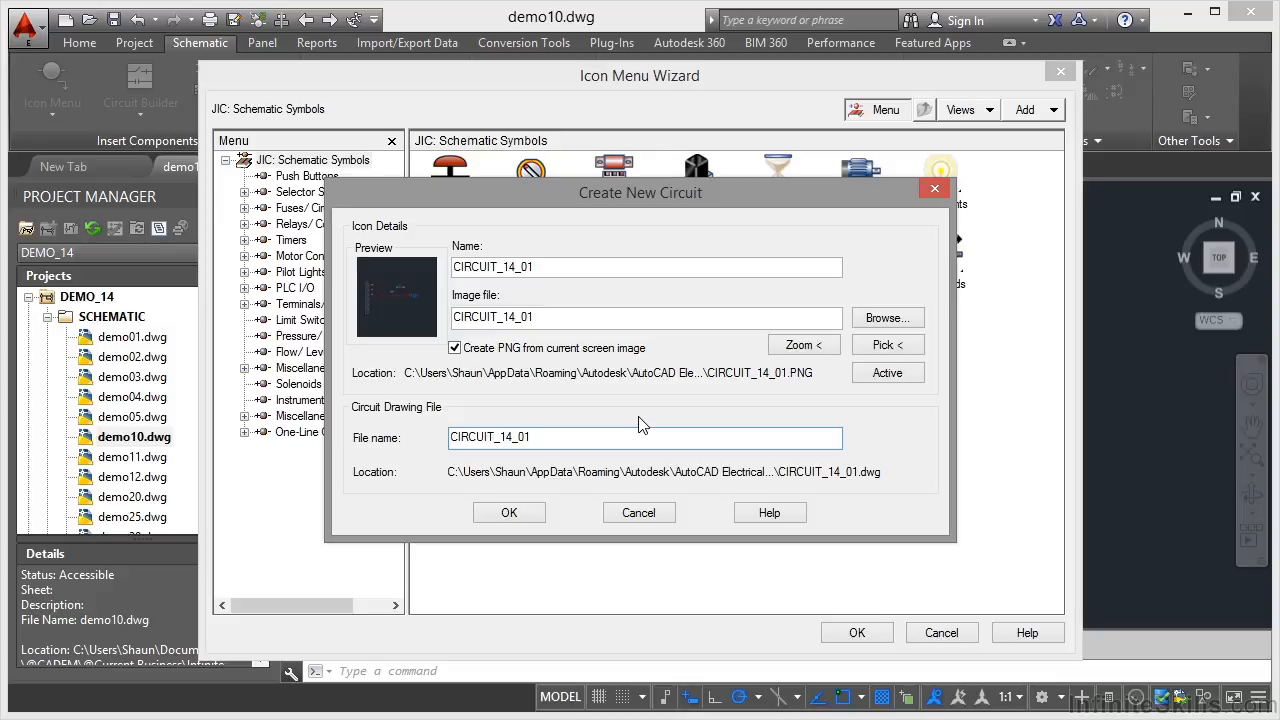
pyautogui.click(644, 436)
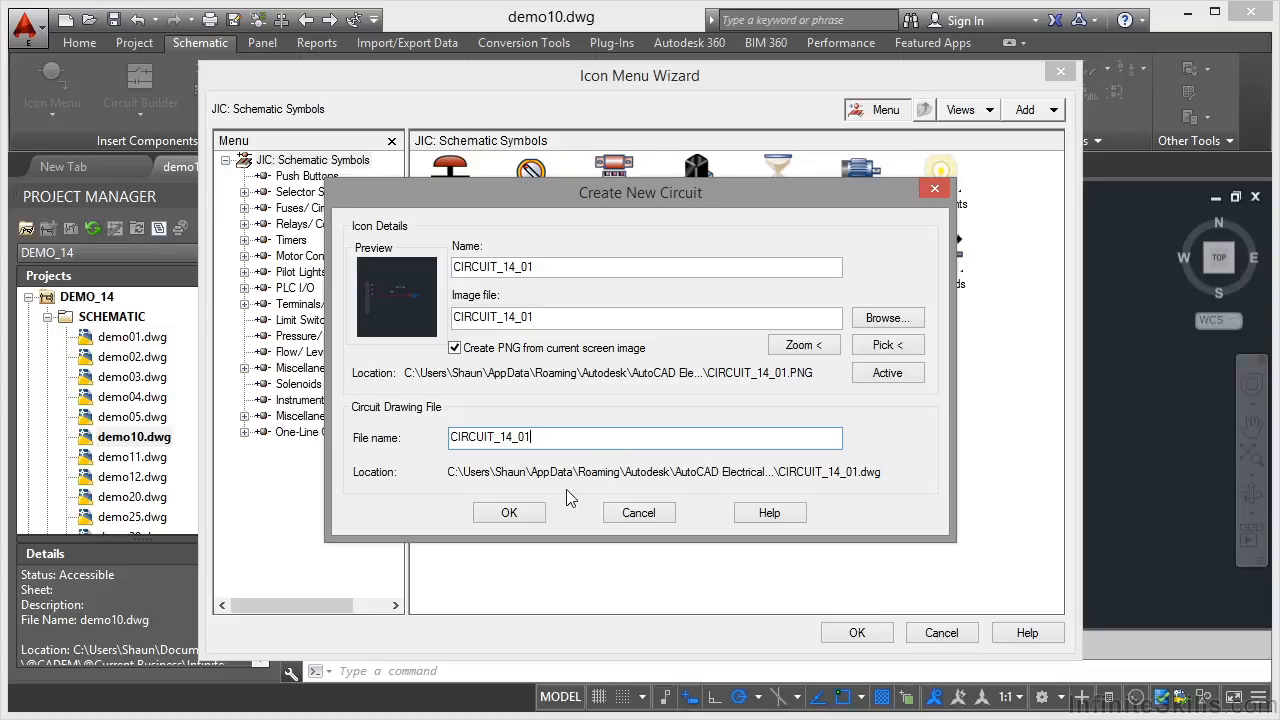
# - Accept the circuit details and replace the existing CIRCUIT_14_01.dwg file
pyautogui.click(508, 512)
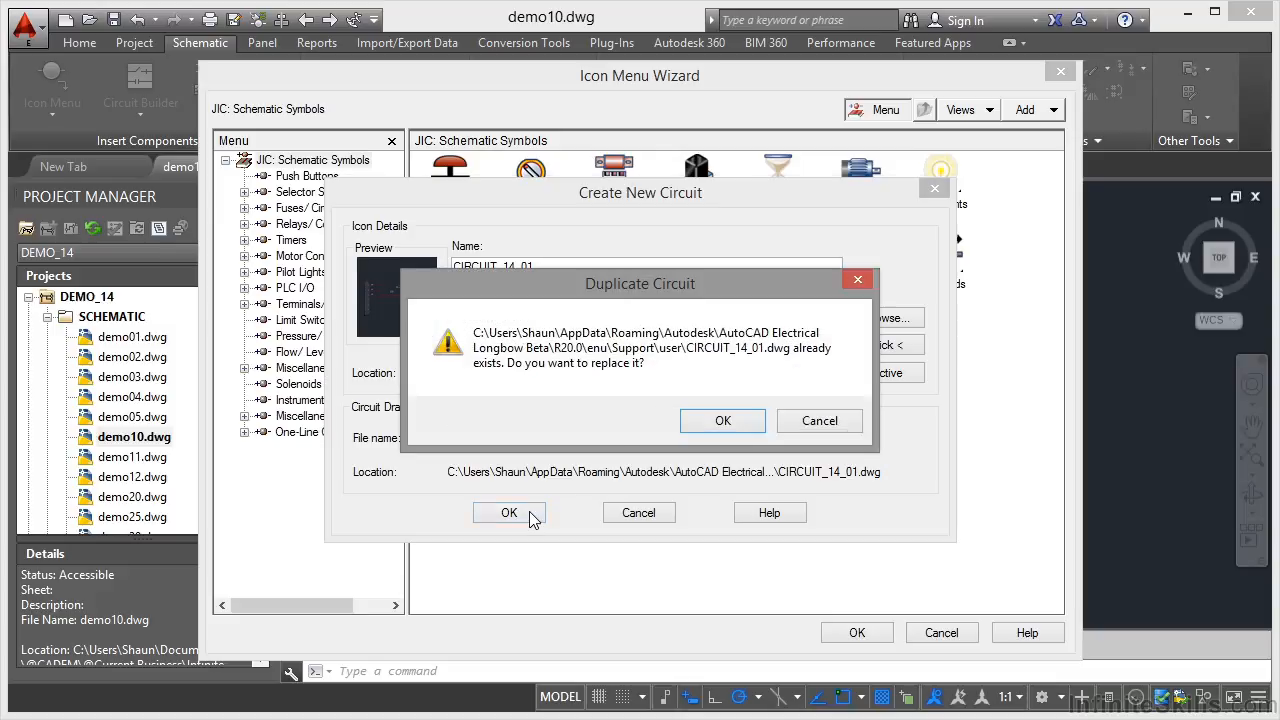
pyautogui.moveTo(724, 420)
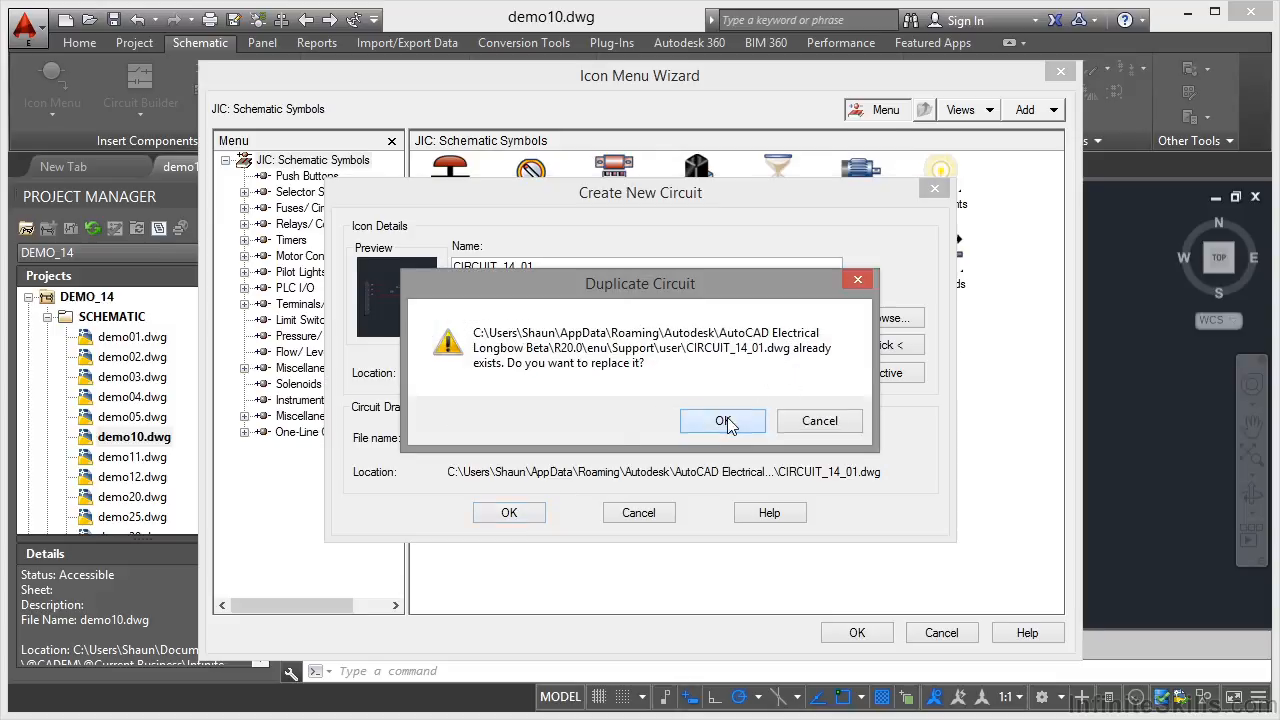
pyautogui.click(722, 420)
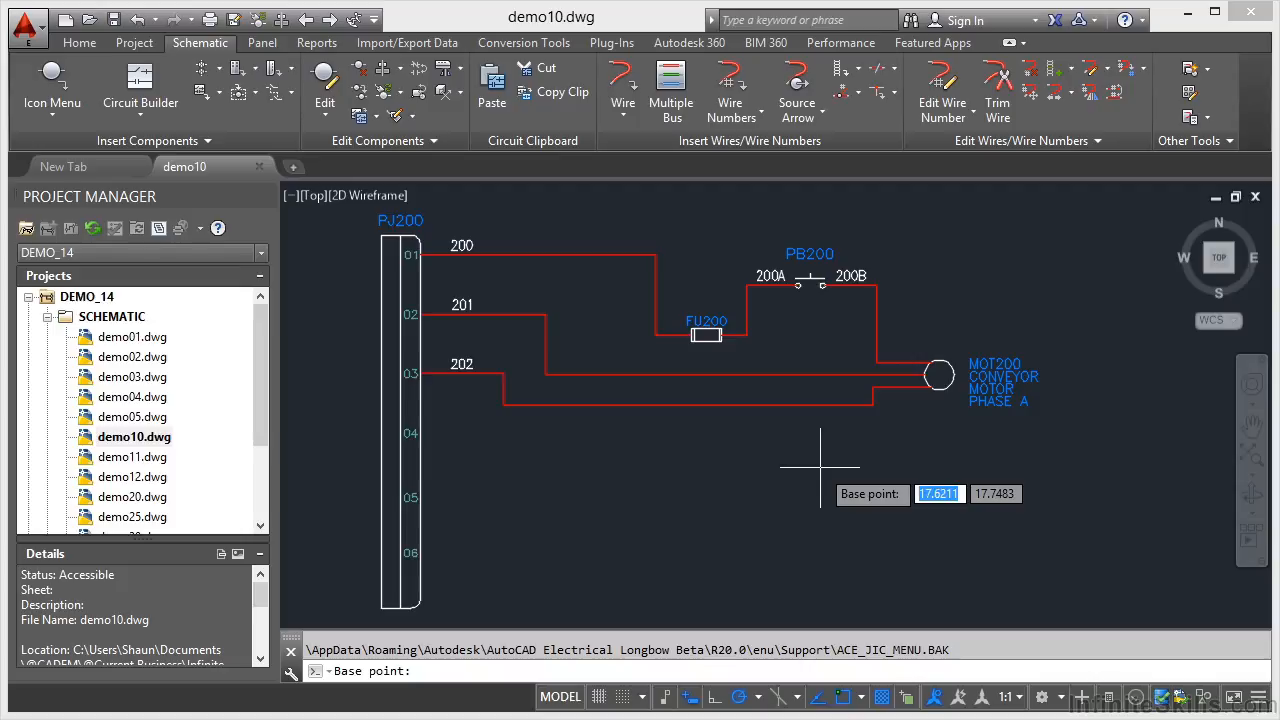
pyautogui.moveTo(368, 584)
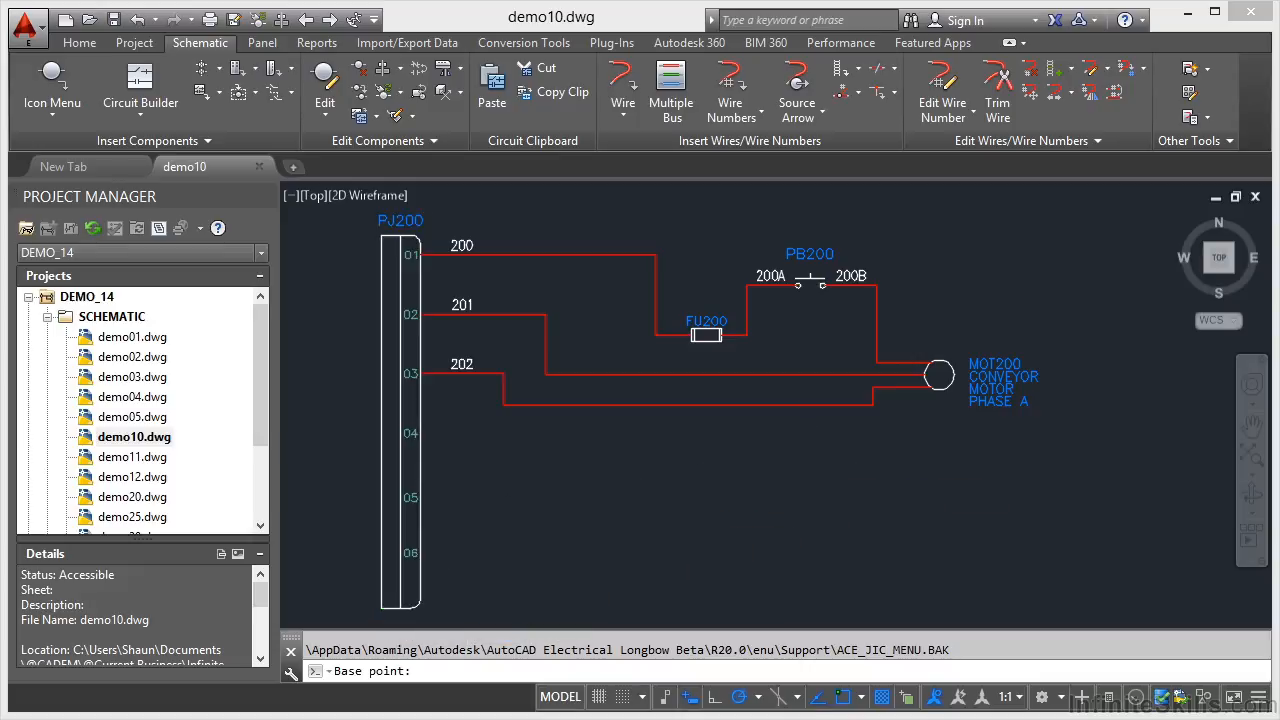
# - Pick a base point and window-select the whole demo10 schematic wiring as the saved circuit
pyautogui.click(712, 496)
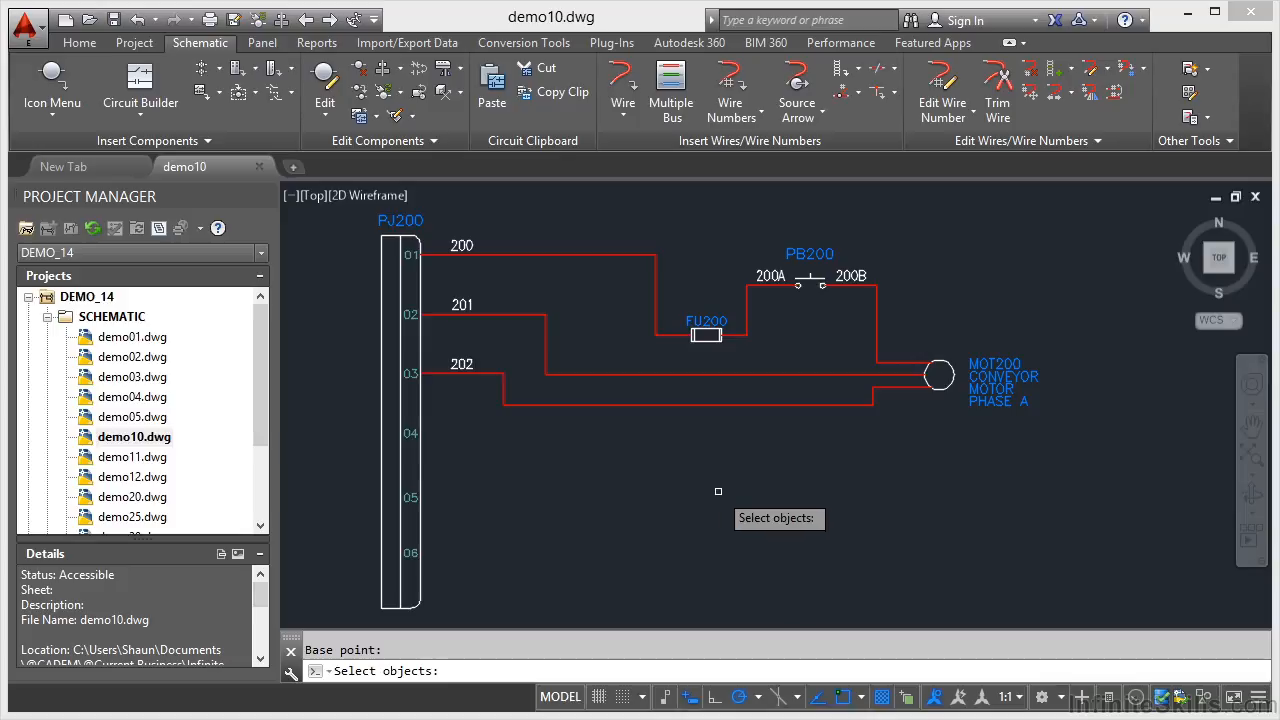
pyautogui.moveTo(1086, 594)
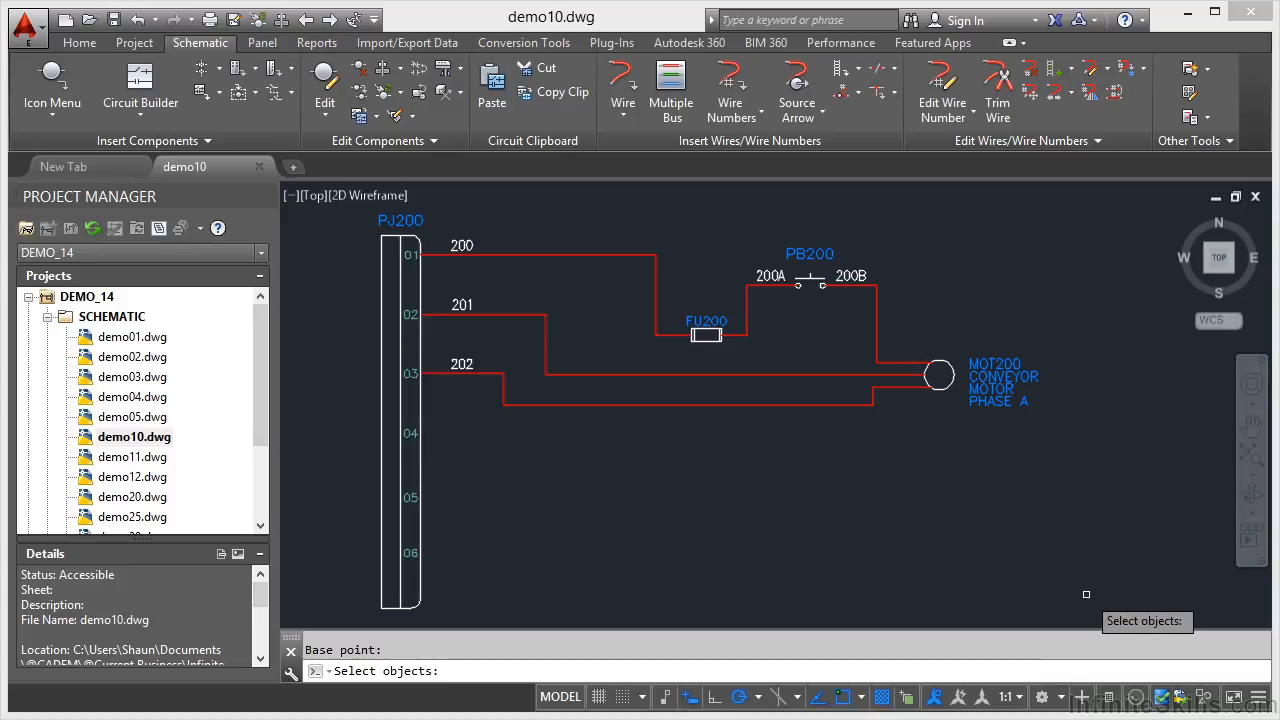
pyautogui.moveTo(492, 296); pyautogui.dragTo(1088, 596)
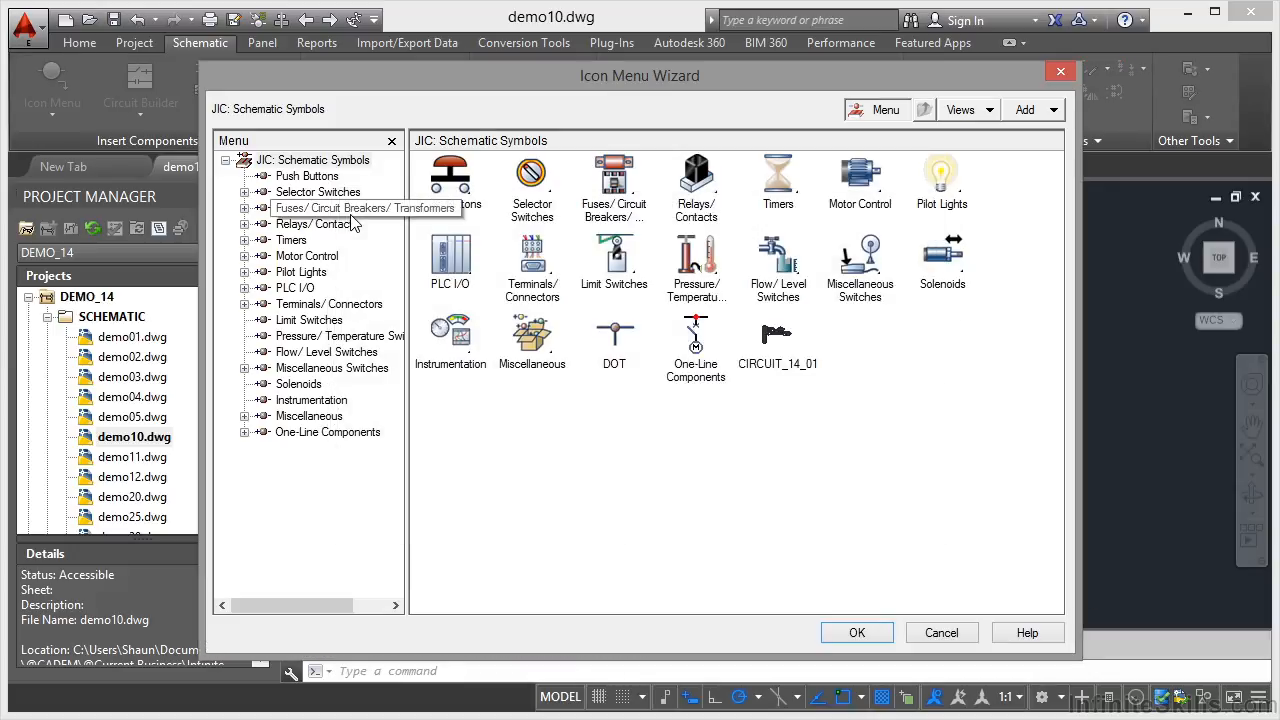
pyautogui.moveTo(776, 364)
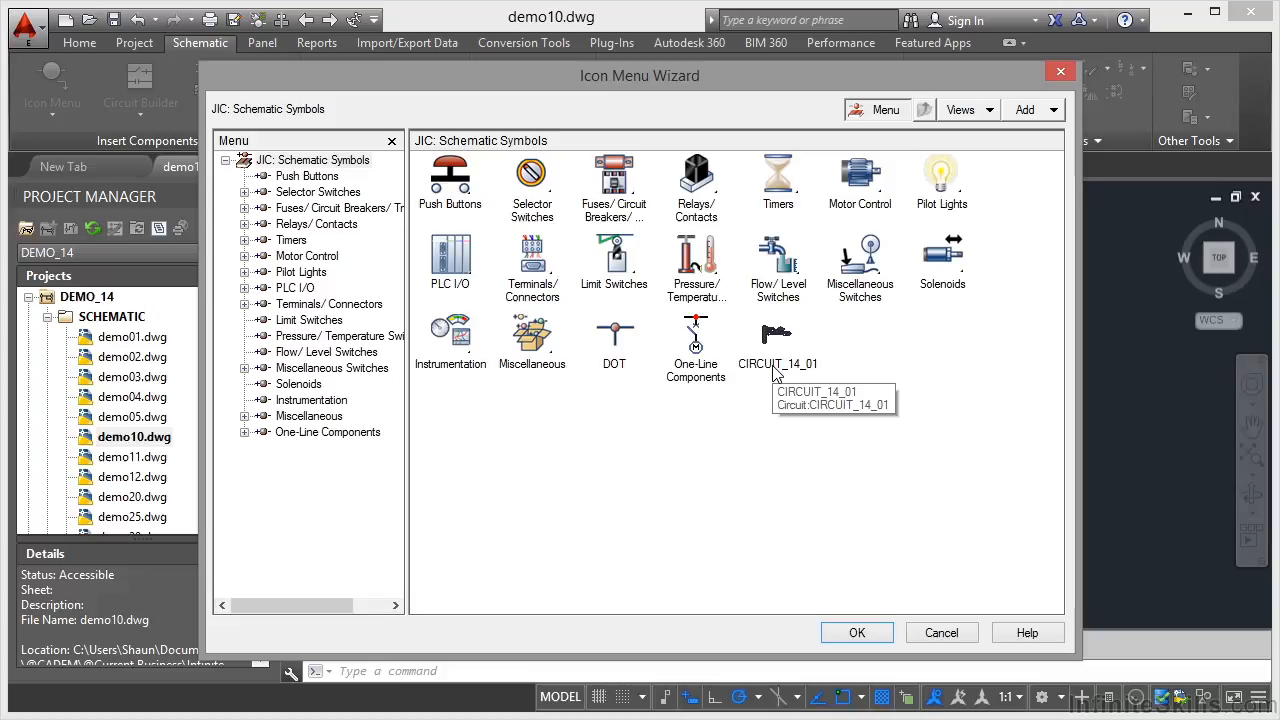
pyautogui.moveTo(776, 344)
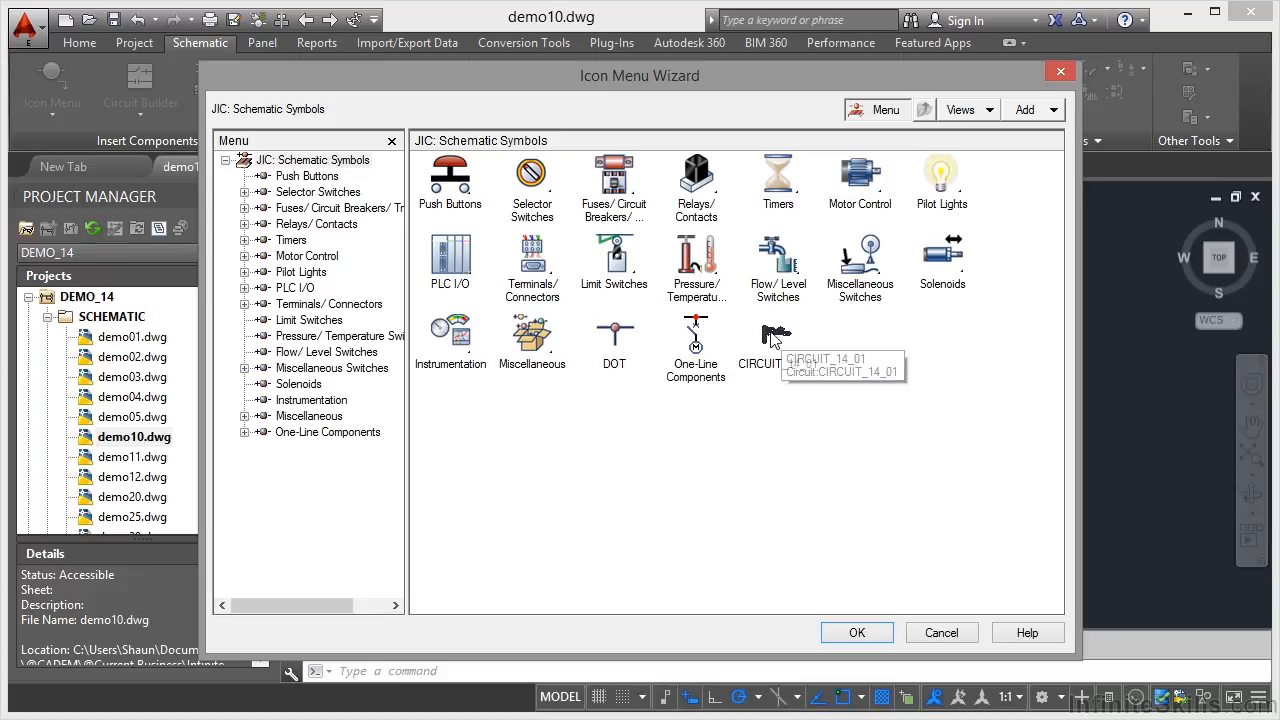
pyautogui.moveTo(856, 628)
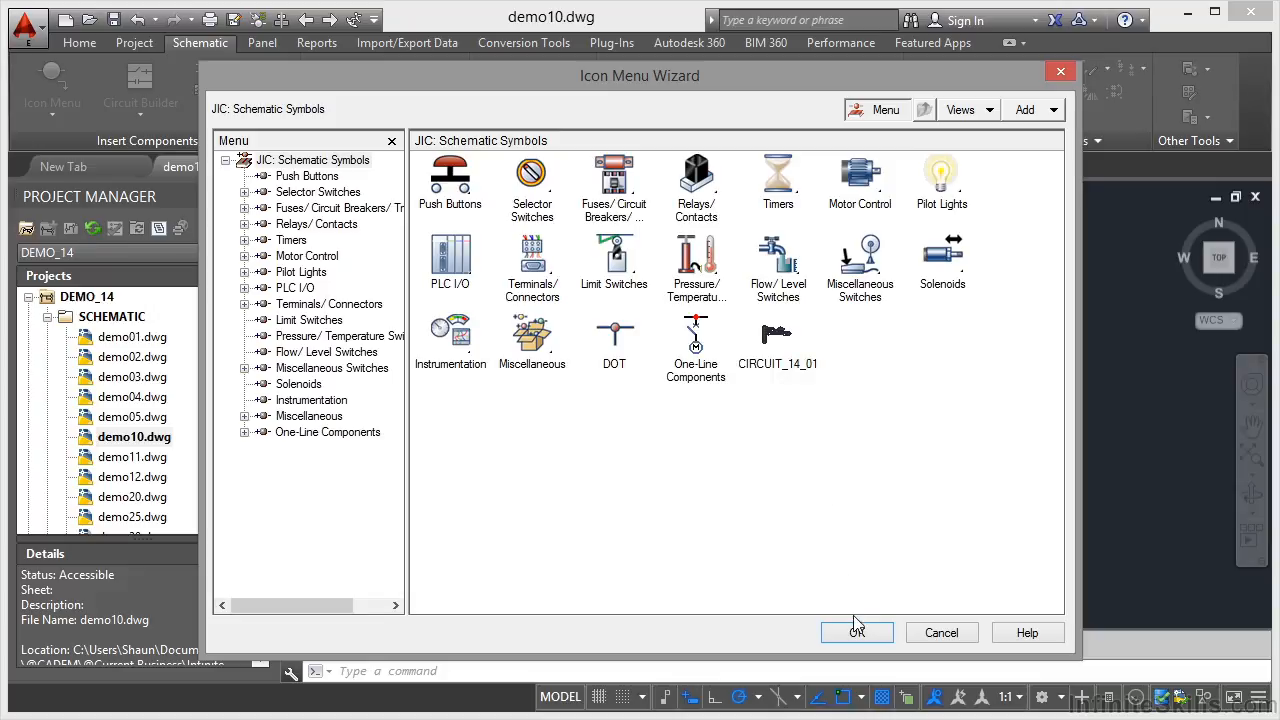
# - Accept the updated JIC Schematic Symbols menu with the CIRCUIT_14_01 icon
pyautogui.click(856, 632)
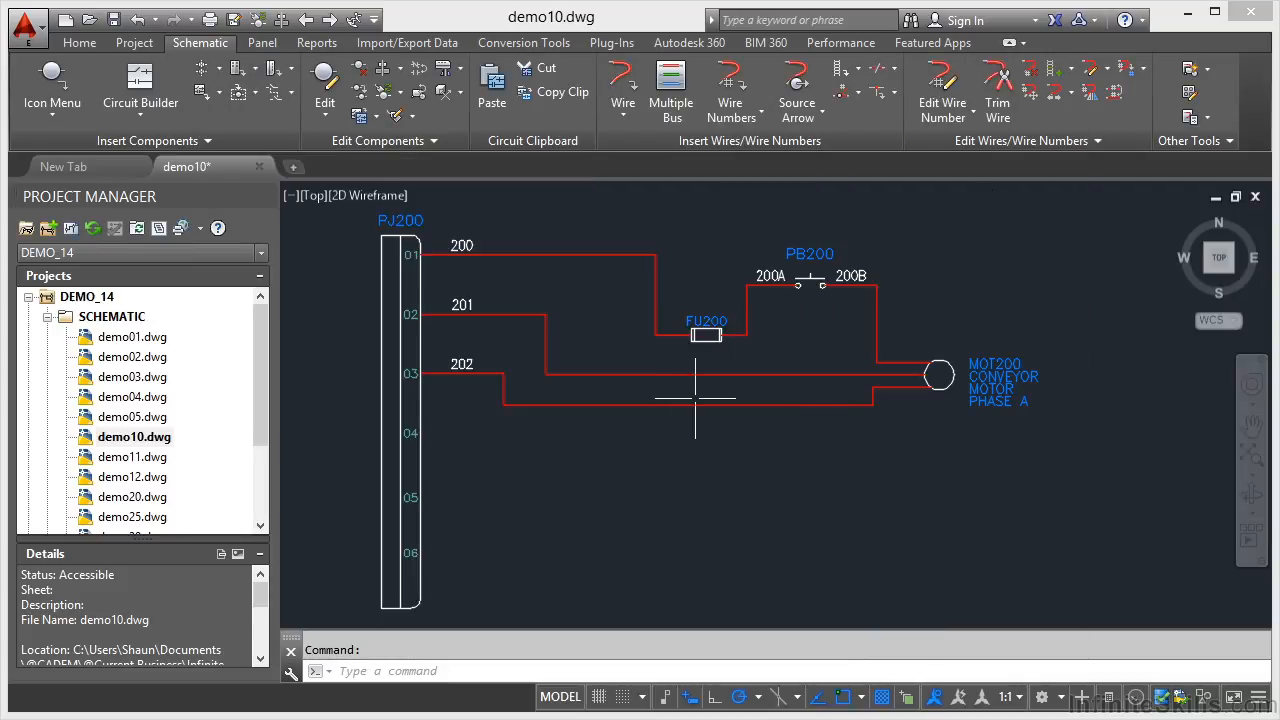
pyautogui.moveTo(702, 498)
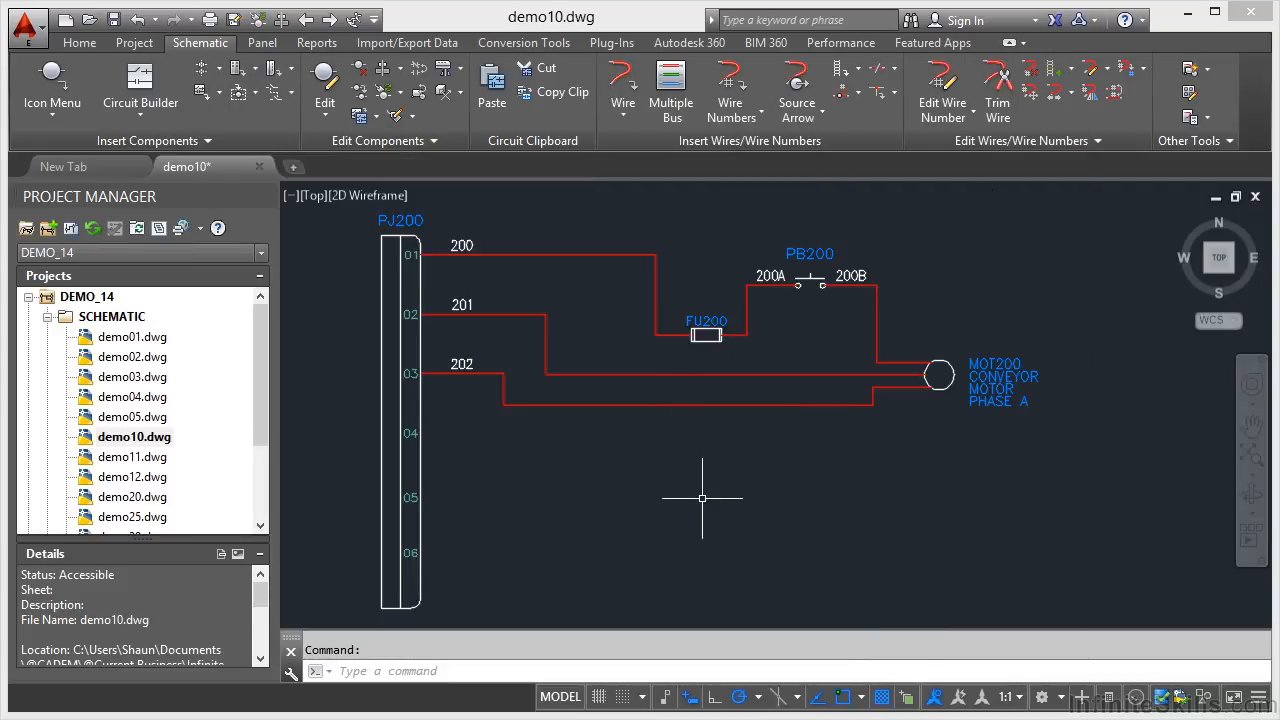